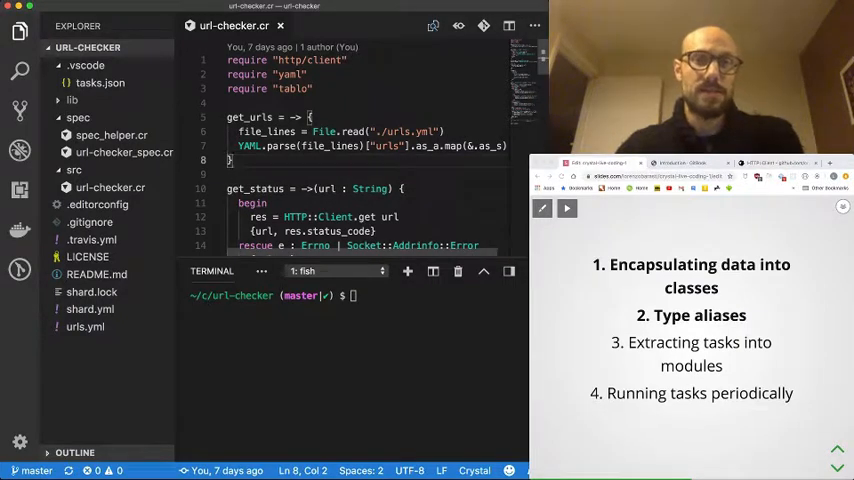
Scroll through url-checker.cr reviewing the result_stream loop and the success/failure count branches.
{"action": "scroll", "scroll_direction": "down", "scroll_amount": 3}
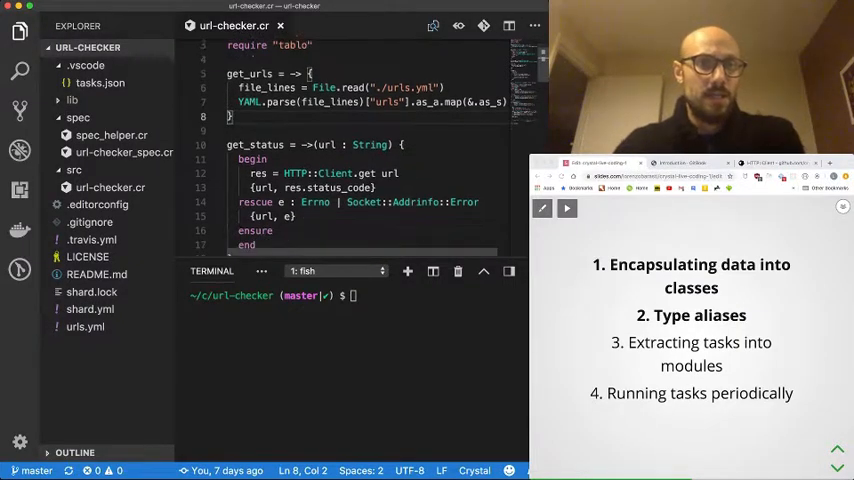
{"action": "scroll", "scroll_direction": "up", "scroll_amount": 3}
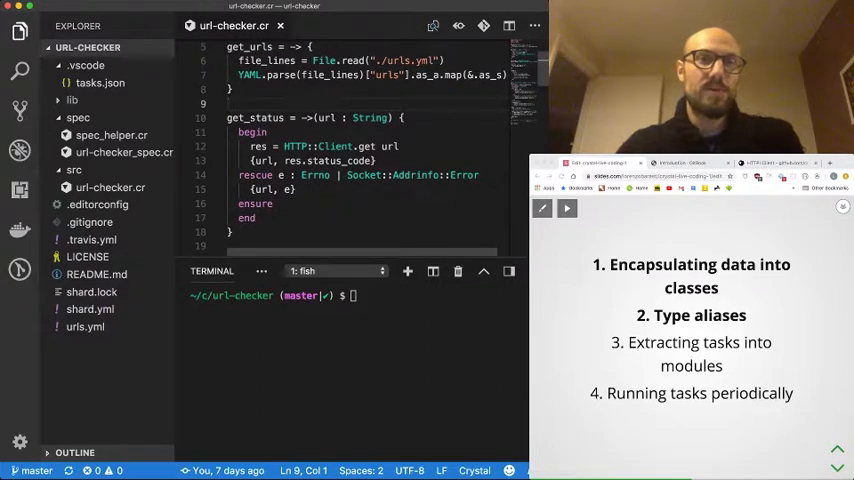
{"action": "scroll", "scroll_direction": "down", "scroll_amount": 3}
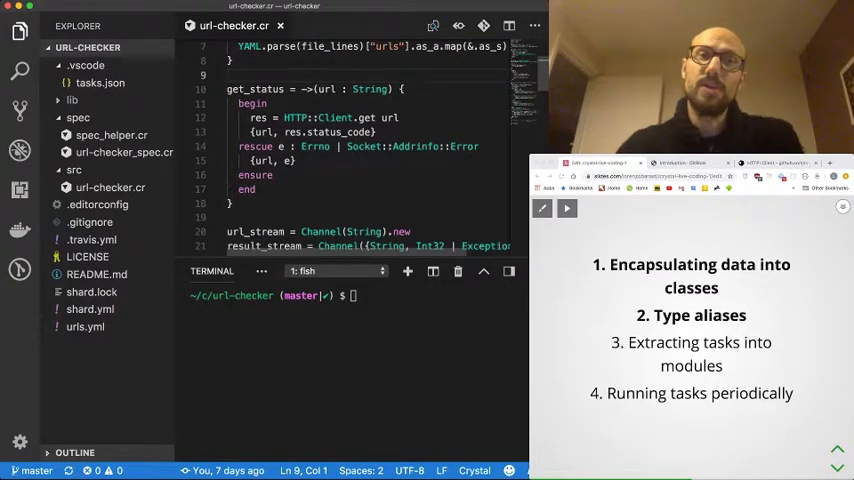
{"action": "scroll", "scroll_direction": "up", "scroll_amount": 3}
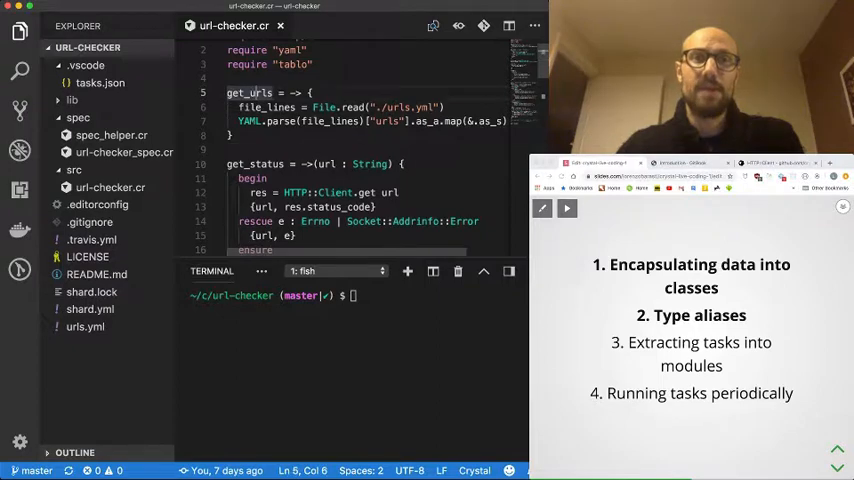
{"action": "scroll", "scroll_direction": "down", "scroll_amount": 3}
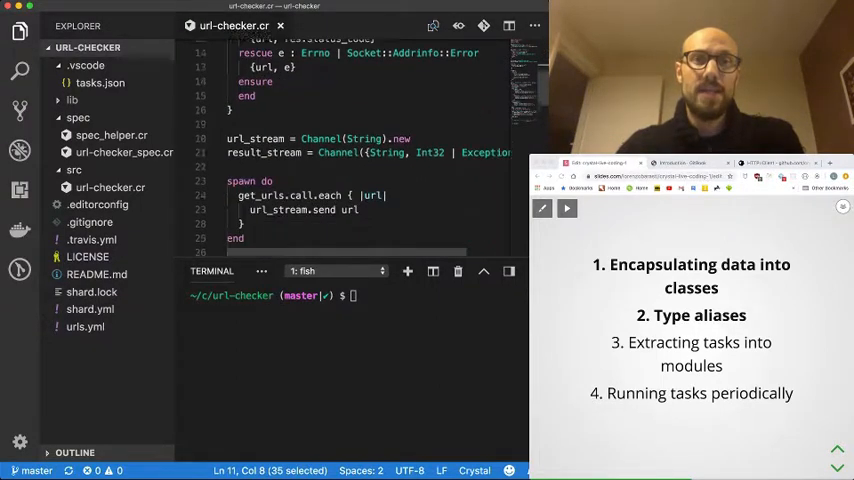
{"action": "scroll", "scroll_direction": "down", "scroll_amount": 3}
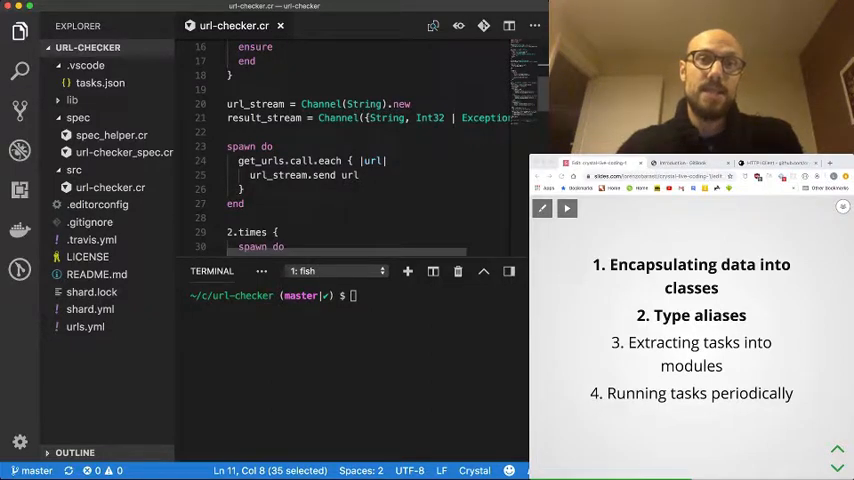
{"action": "scroll", "scroll_direction": "down", "scroll_amount": 3}
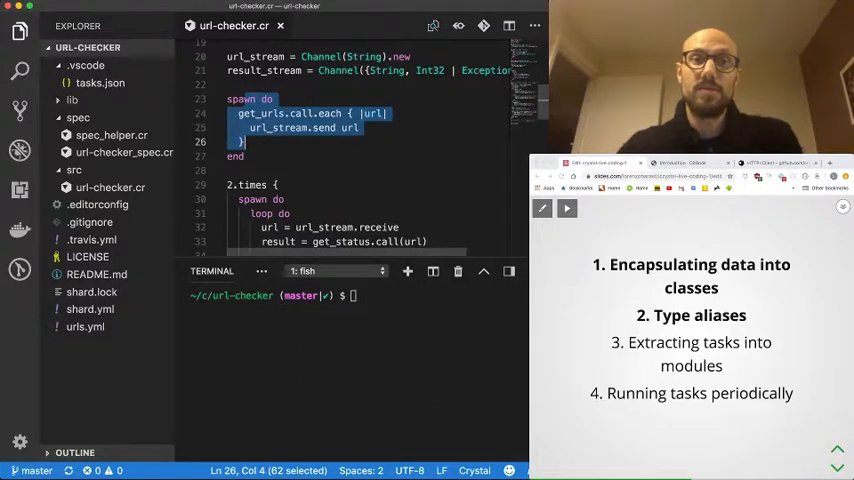
{"action": "scroll", "scroll_direction": "down", "scroll_amount": 3}
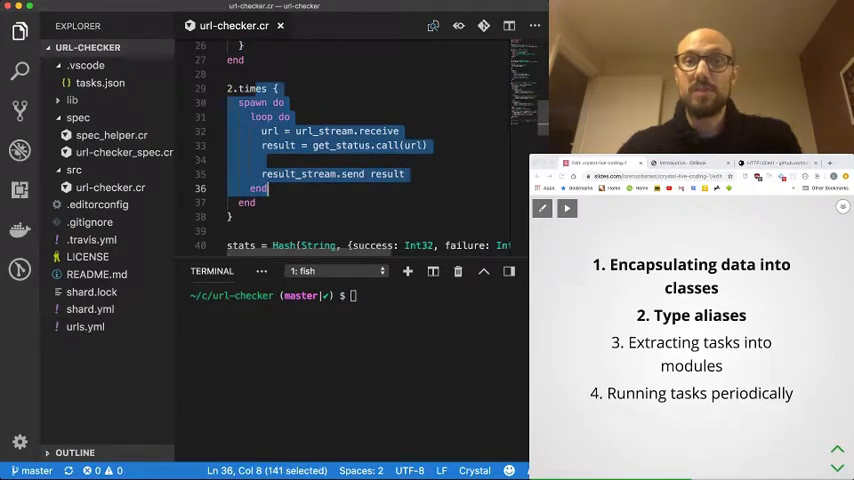
{"action": "double_click", "coordinate": [298, 172]}
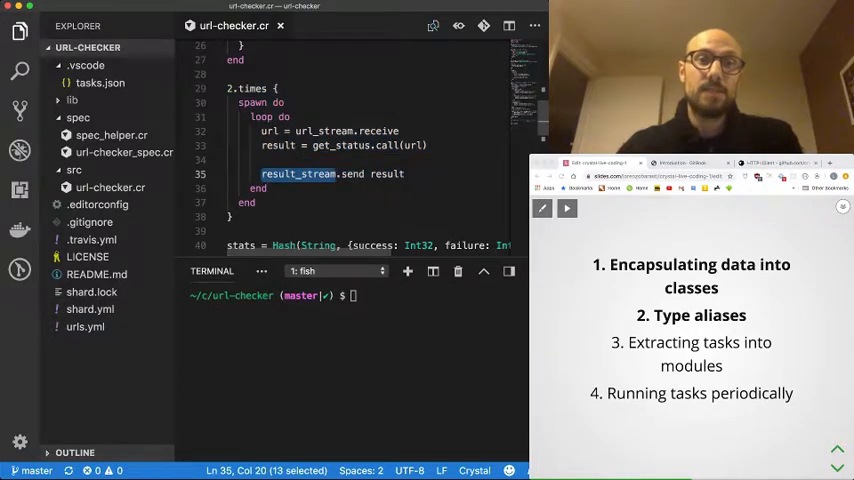
{"action": "scroll", "scroll_direction": "down", "scroll_amount": 3}
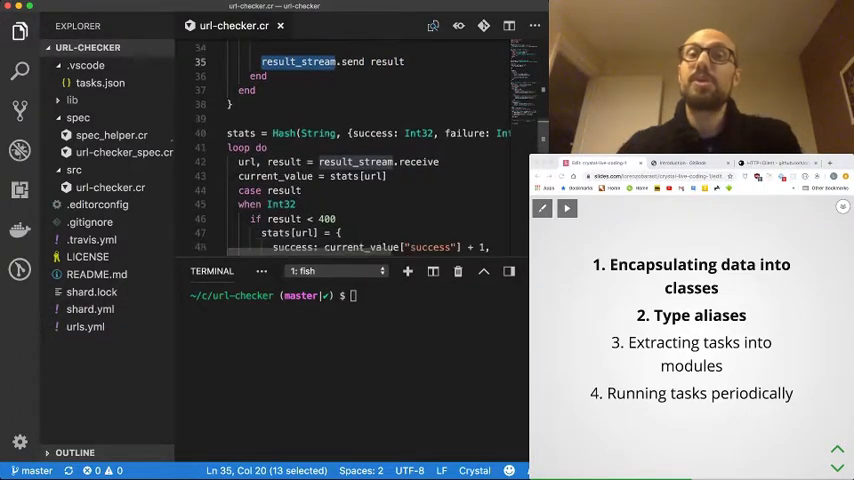
{"action": "scroll", "scroll_direction": "down", "scroll_amount": 3}
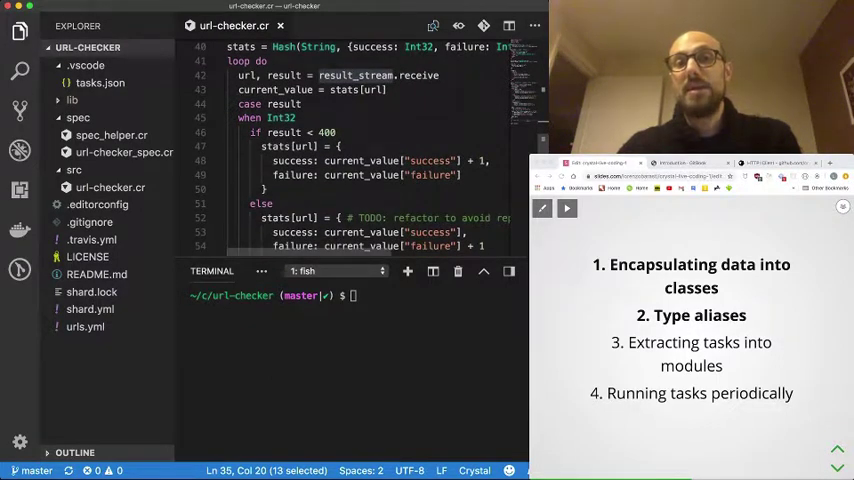
{"action": "scroll", "scroll_direction": "down", "scroll_amount": 3}
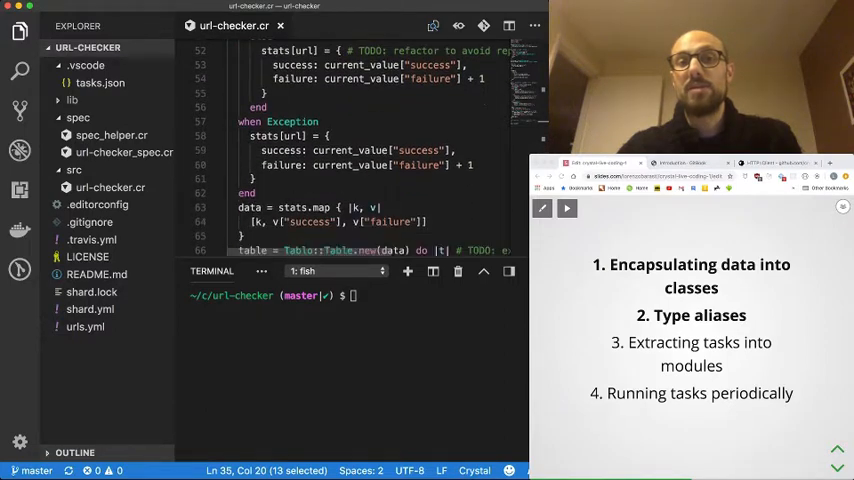
{"action": "scroll", "scroll_direction": "down", "scroll_amount": 3}
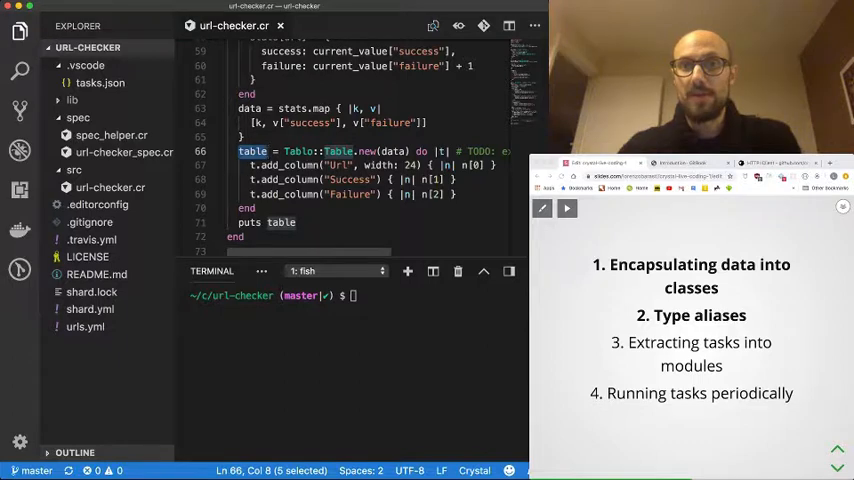
{"action": "scroll", "scroll_direction": "up", "scroll_amount": 3}
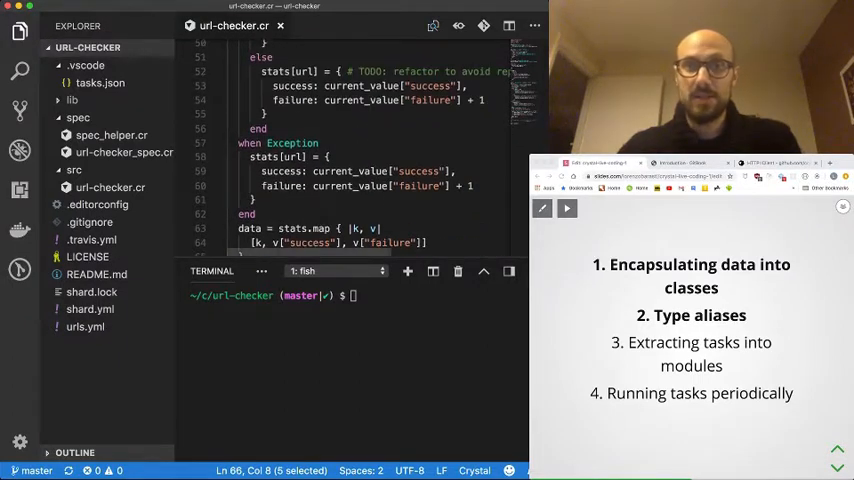
{"action": "scroll", "scroll_direction": "up", "scroll_amount": 3}
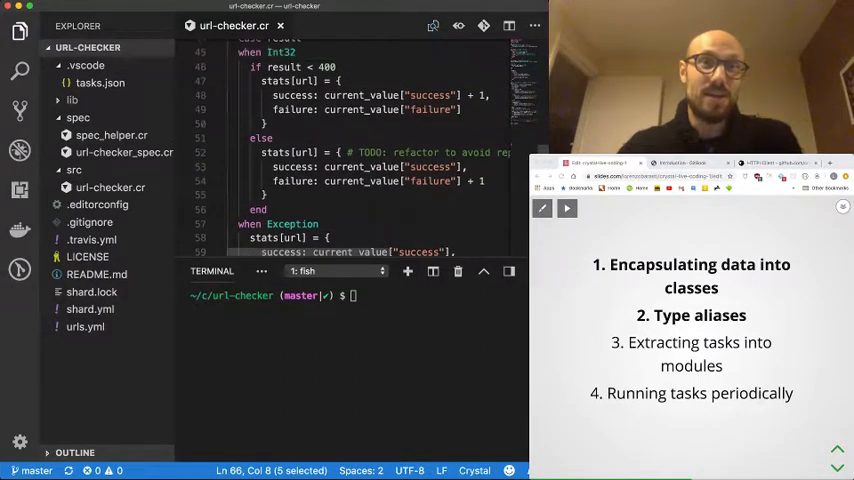
{"action": "scroll", "scroll_direction": "up", "scroll_amount": 3}
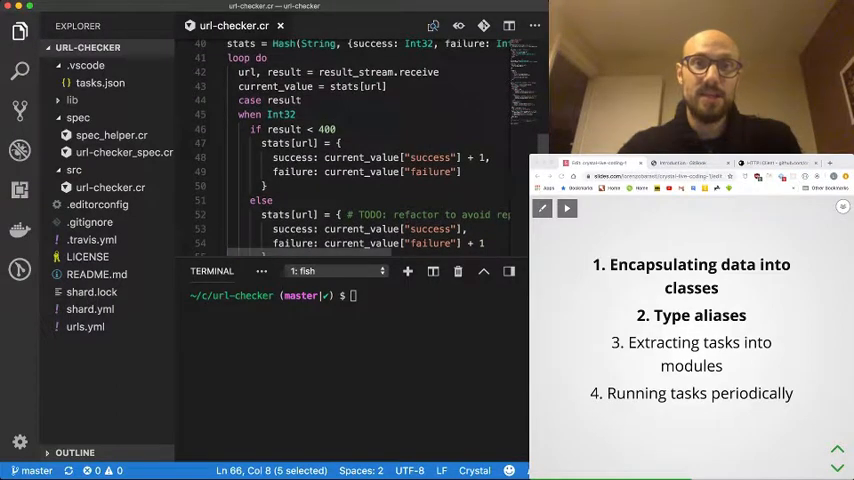
{"action": "scroll", "scroll_direction": "down", "scroll_amount": 3}
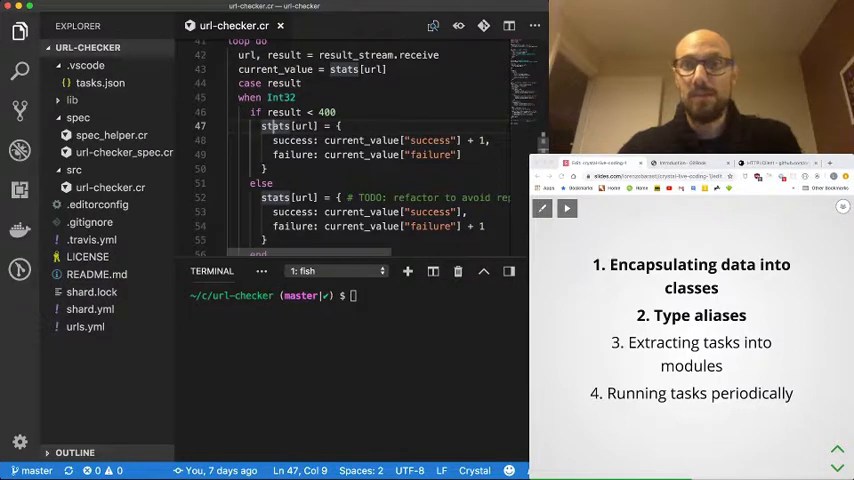
{"action": "scroll", "scroll_direction": "down", "scroll_amount": 3}
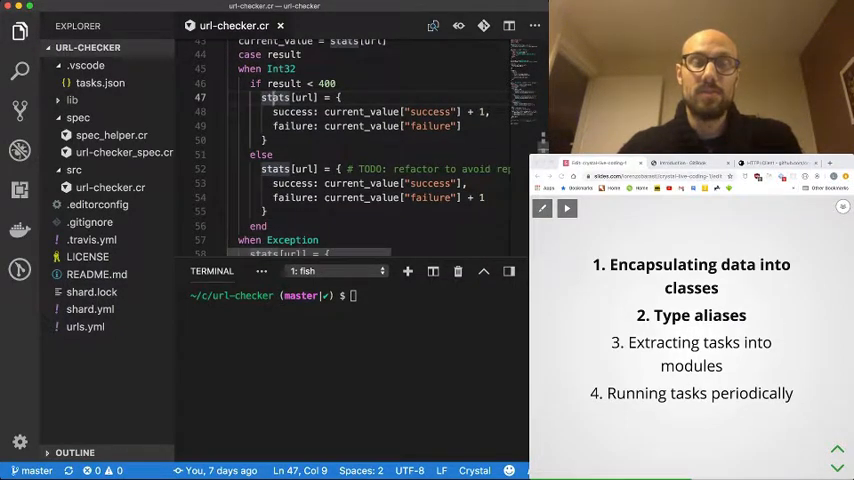
{"action": "scroll", "scroll_direction": "down", "scroll_amount": 3}
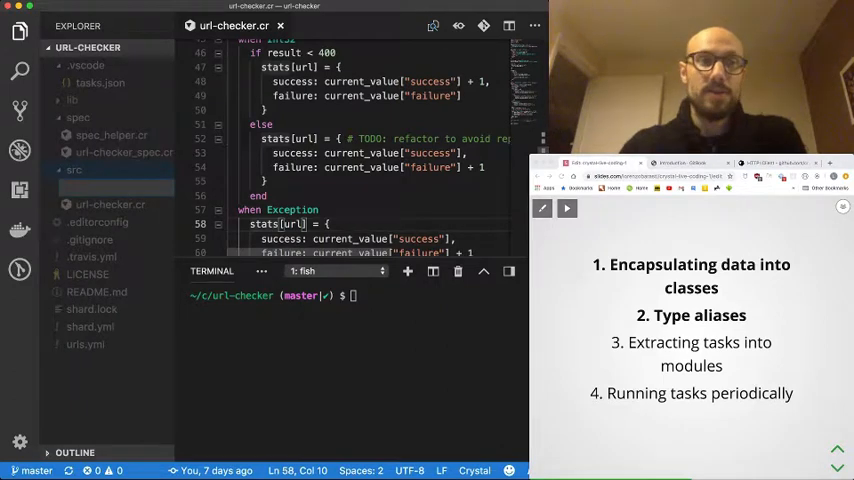
Create the lib folder under src with a new empty stats.cr file opened for editing.
{"action": "left_click", "coordinate": [74, 170]}
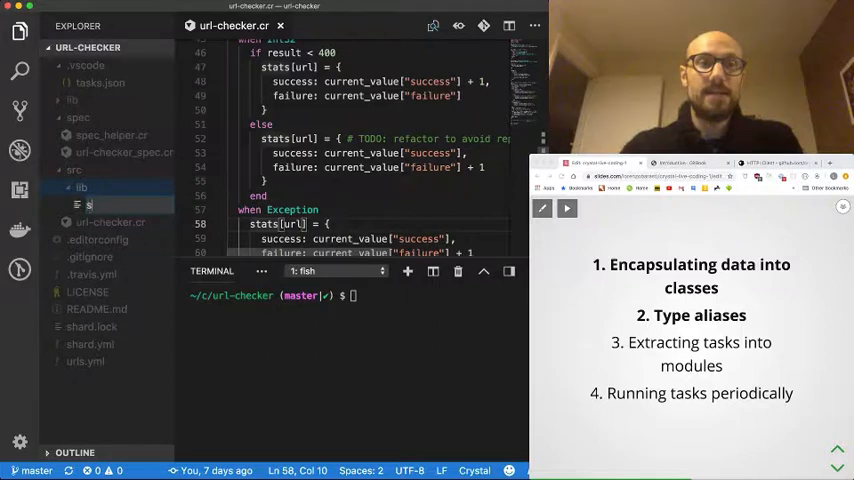
{"action": "type", "text": "tats."}
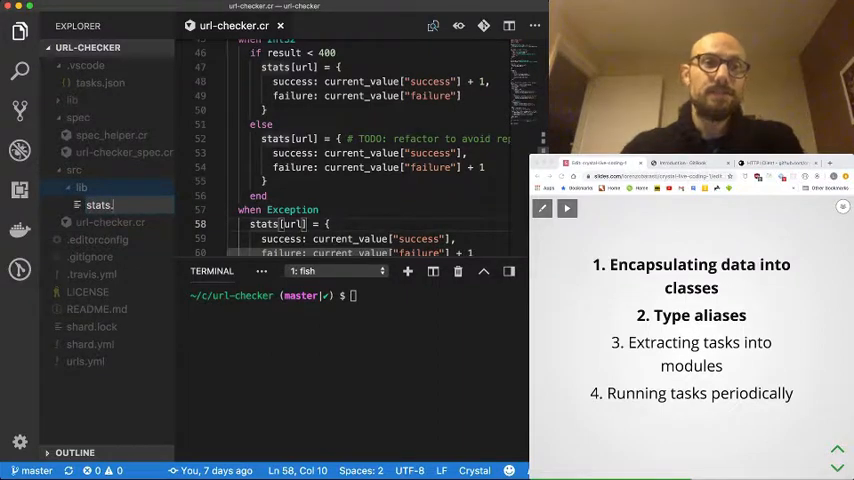
{"action": "left_click", "coordinate": [104, 204]}
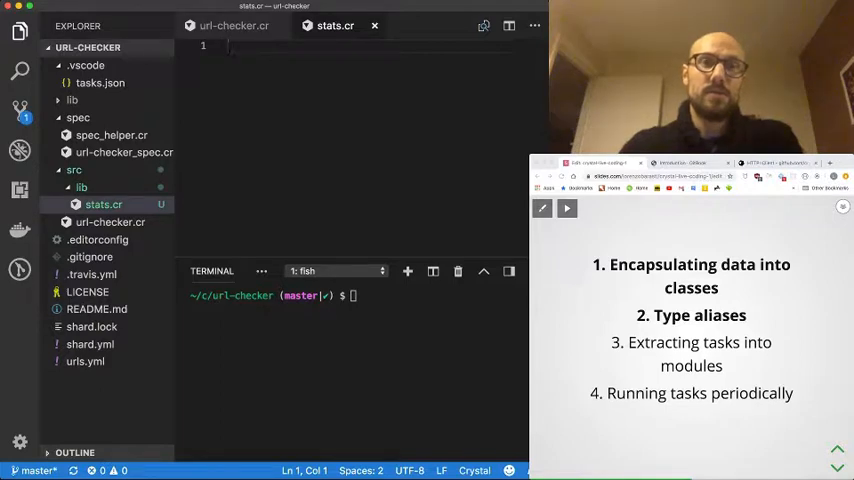
Write a class Stats skeleton with a def initialize method in stats.cr.
{"action": "type", "text": "class"}
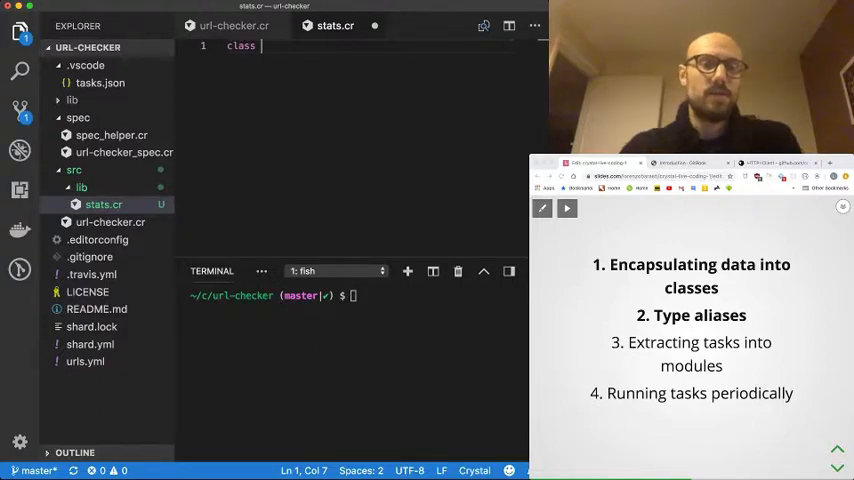
{"action": "type", "text": "Stats"}
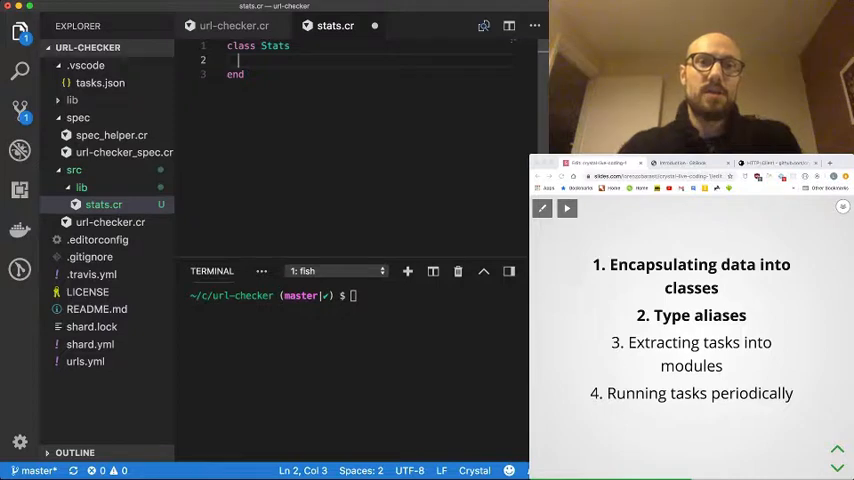
{"action": "type", "text": "def initiali"}
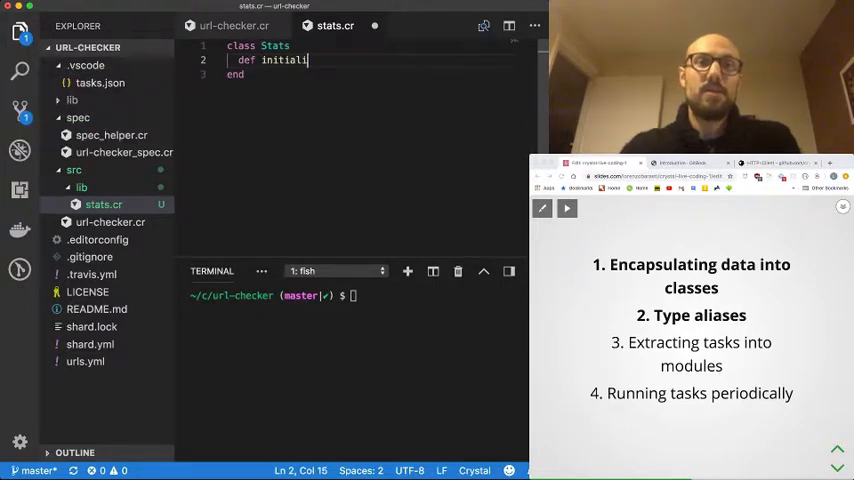
{"action": "type", "text": "ze"}
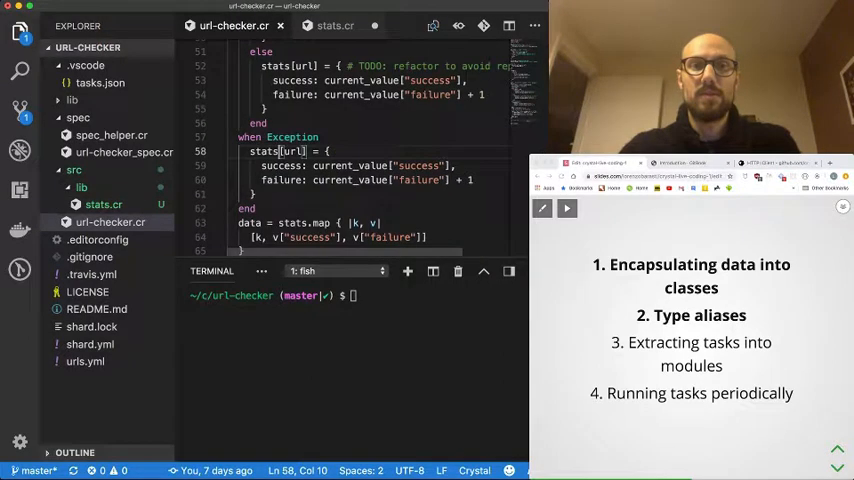
Insert 'stats = Stats.new' above the loop do in url-checker.cr.
{"action": "scroll", "scroll_direction": "down", "scroll_amount": 3}
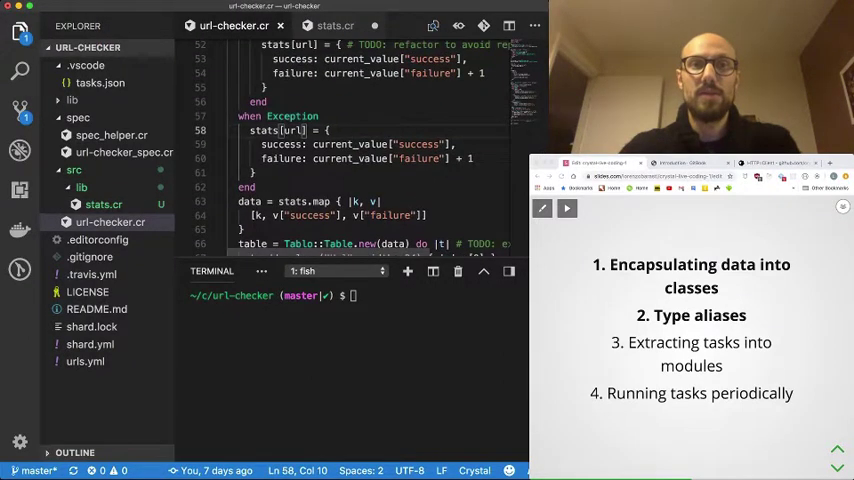
{"action": "scroll", "scroll_direction": "up", "scroll_amount": 3}
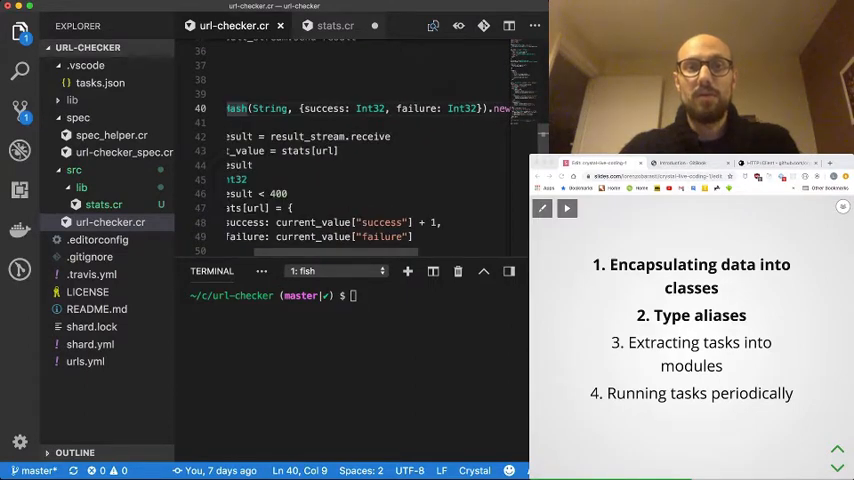
{"action": "double_click", "coordinate": [240, 118]}
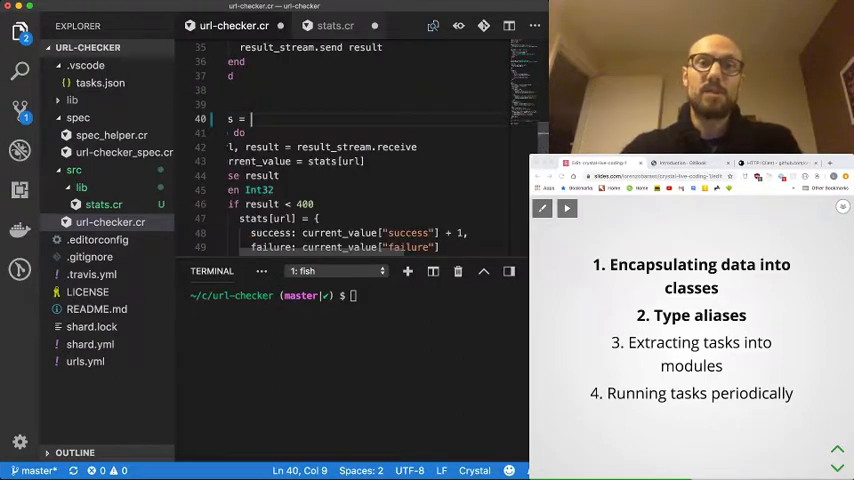
{"action": "type", "text": "tats = Stats"}
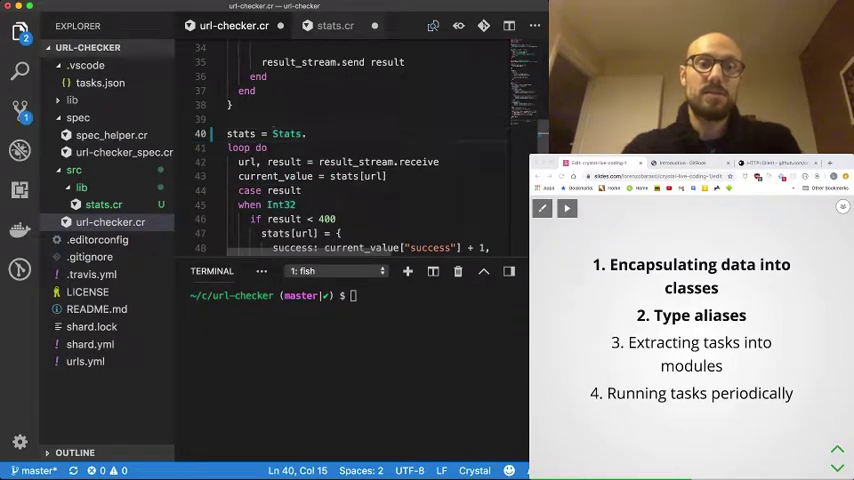
{"action": "type", "text": ".new"}
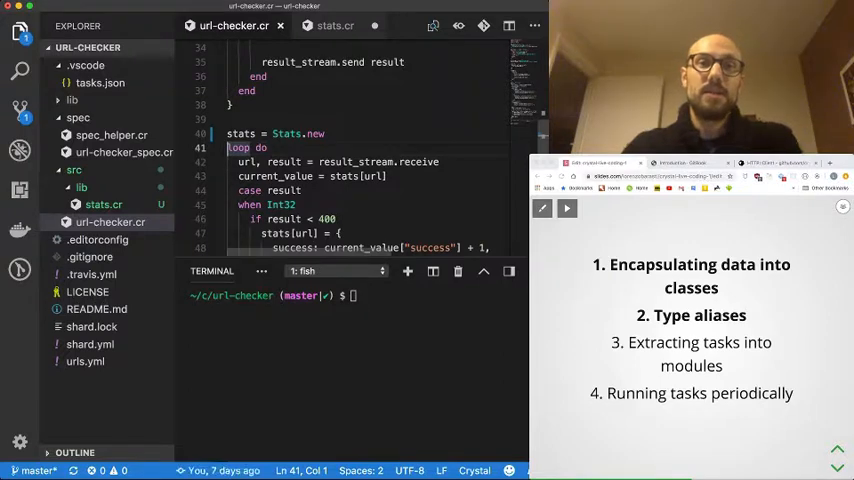
{"action": "left_click", "coordinate": [336, 24]}
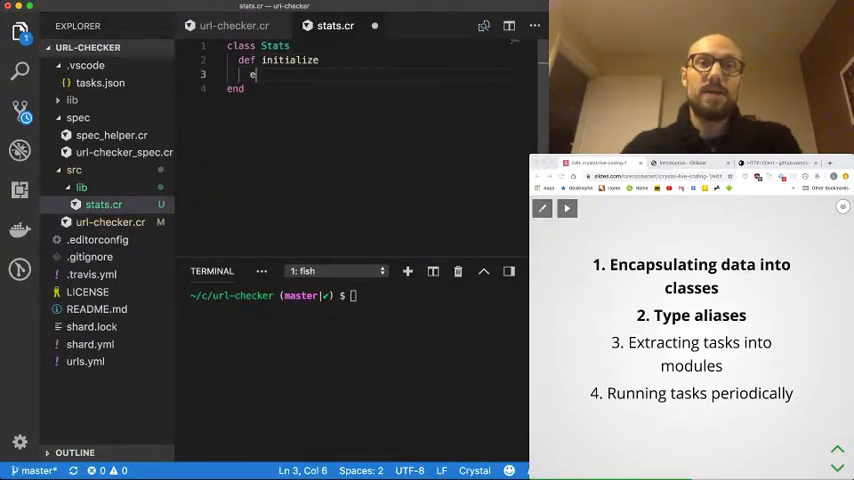
{"action": "type", "text": "@"}
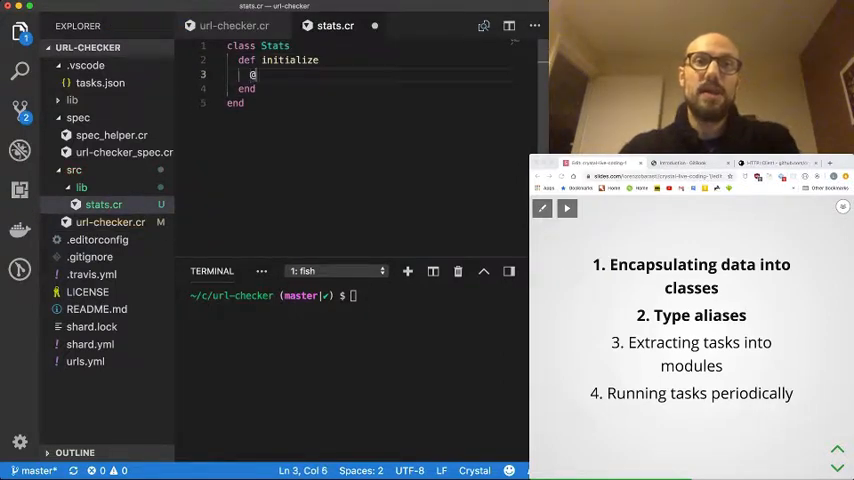
{"action": "type", "text": "hash ="}
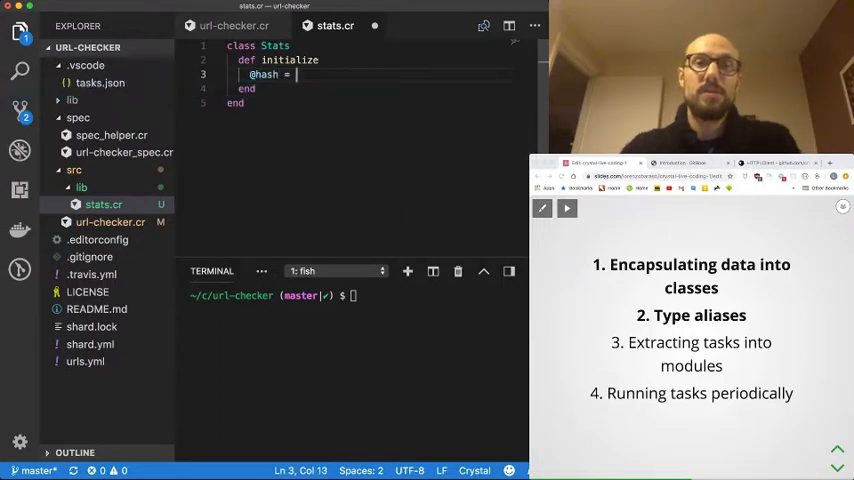
{"action": "type", "text": "Hash(String, {success: Int32, failure:"}
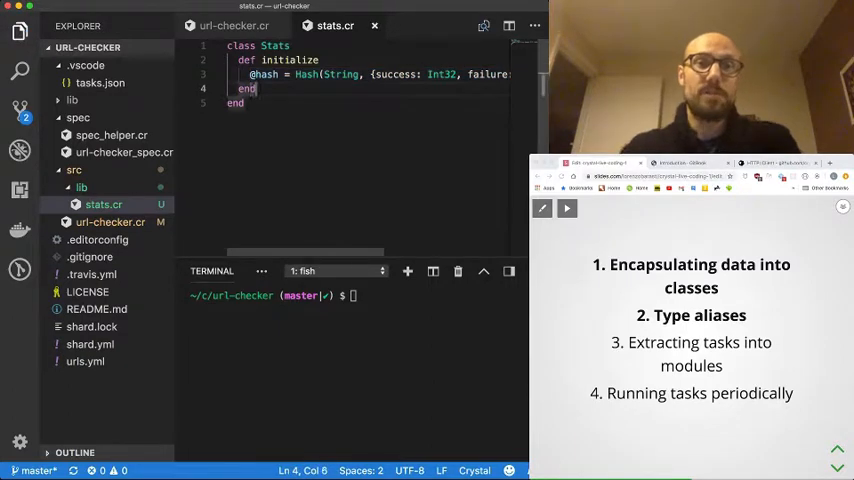
Define log_success(url : String) and log_failure(url : String), dropping the unfinished get method.
{"action": "type", "text": "def incre"}
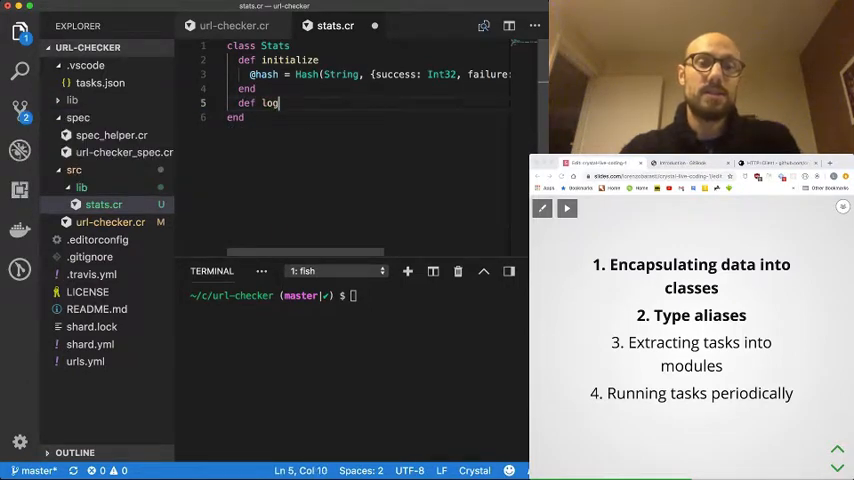
{"action": "type", "text": "_success"}
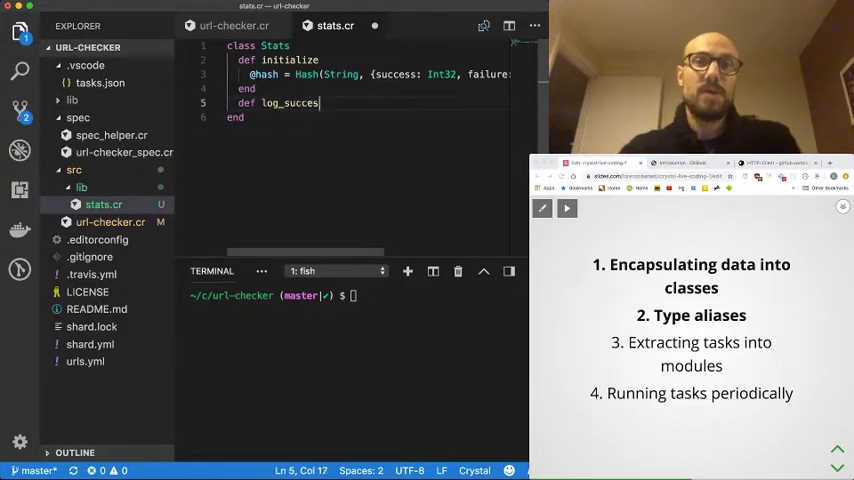
{"action": "type", "text": "s"}
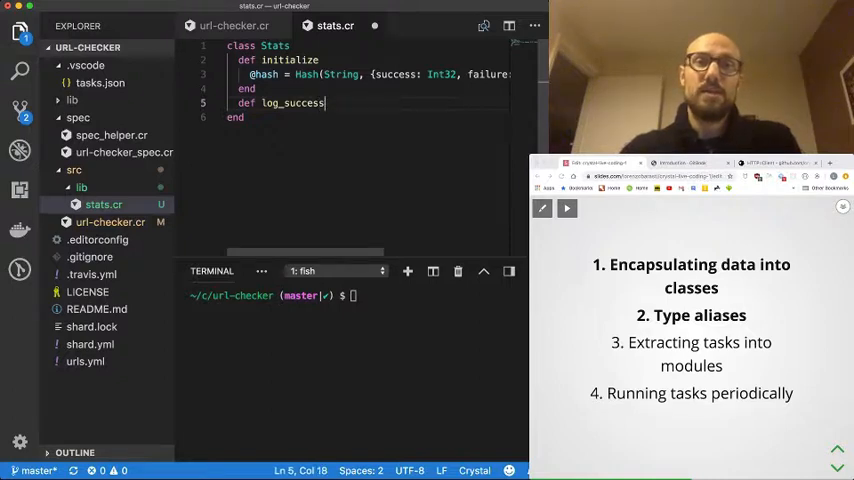
{"action": "type", "text": "(url)"}
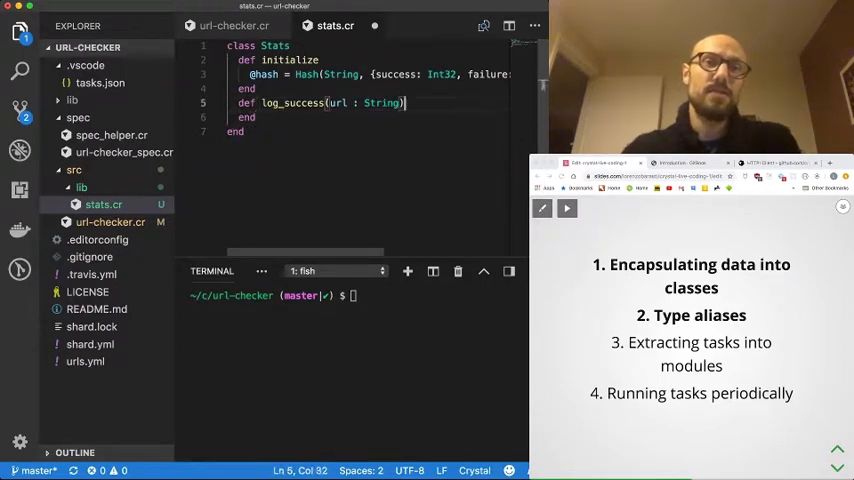
{"action": "key", "text": "enter"}
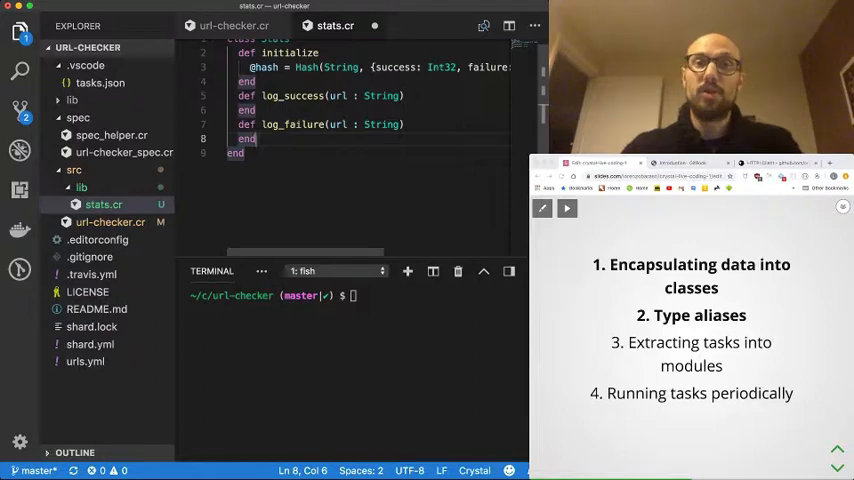
{"action": "double_click", "coordinate": [338, 124]}
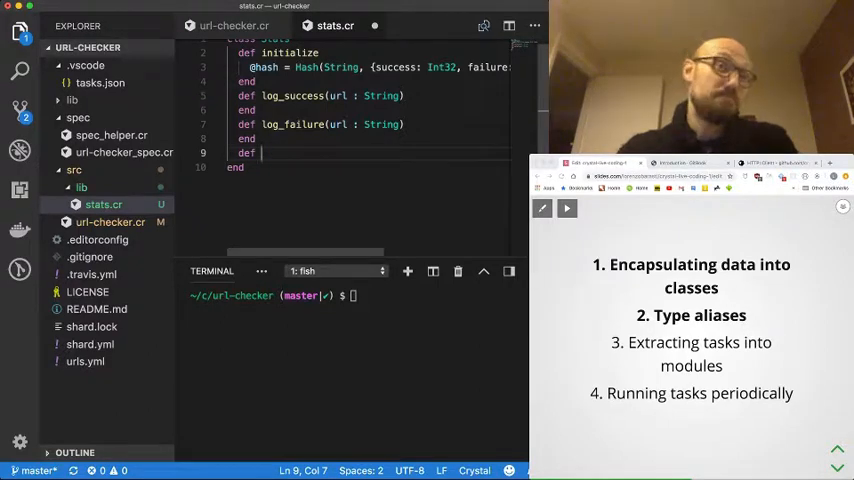
{"action": "type", "text": "get"}
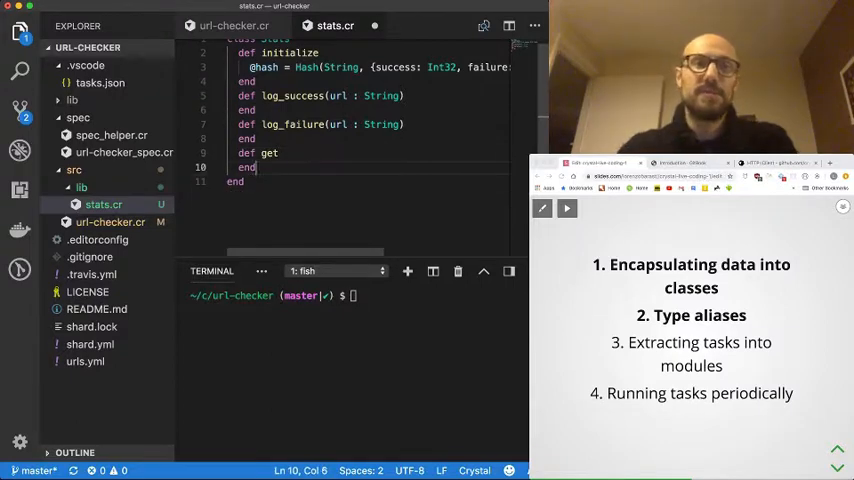
{"action": "key", "text": "Return"}
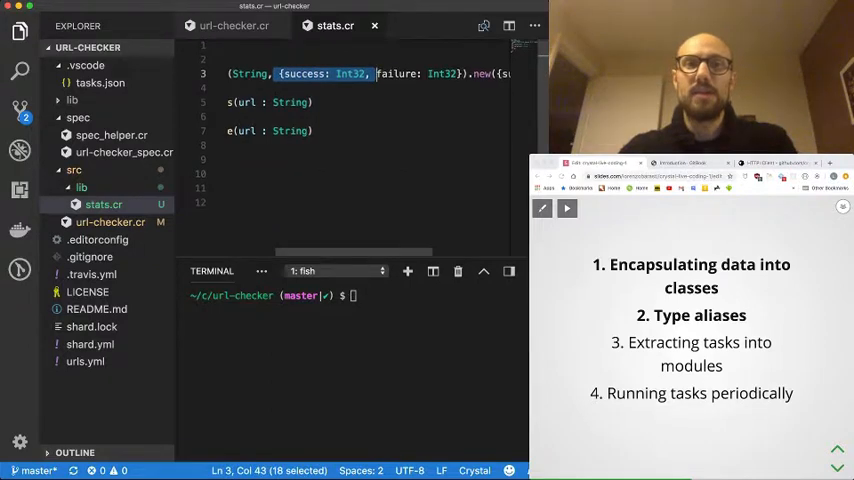
{"action": "left_click_drag", "start_coordinate": [372, 72], "coordinate": [424, 72]}
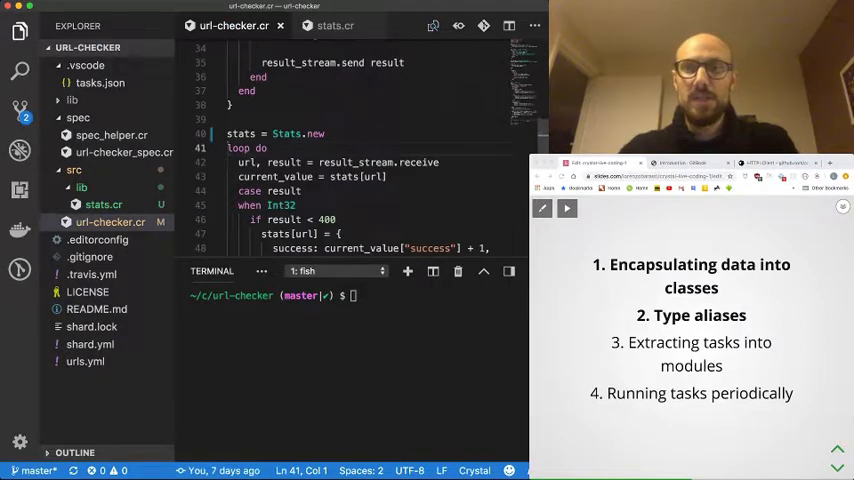
Replace the inline stats[url] success and failure updates with stats.log_success() and stats.log_failure().
{"action": "scroll", "scroll_direction": "down", "scroll_amount": 3}
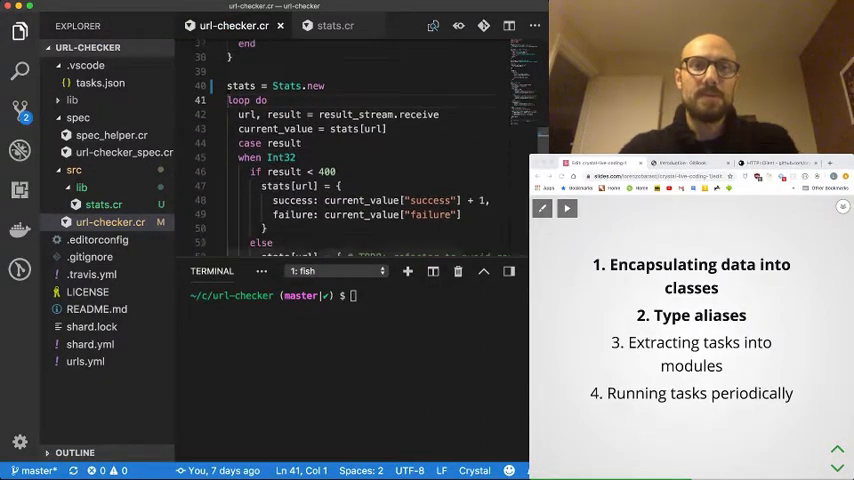
{"action": "scroll", "scroll_direction": "down", "scroll_amount": 3}
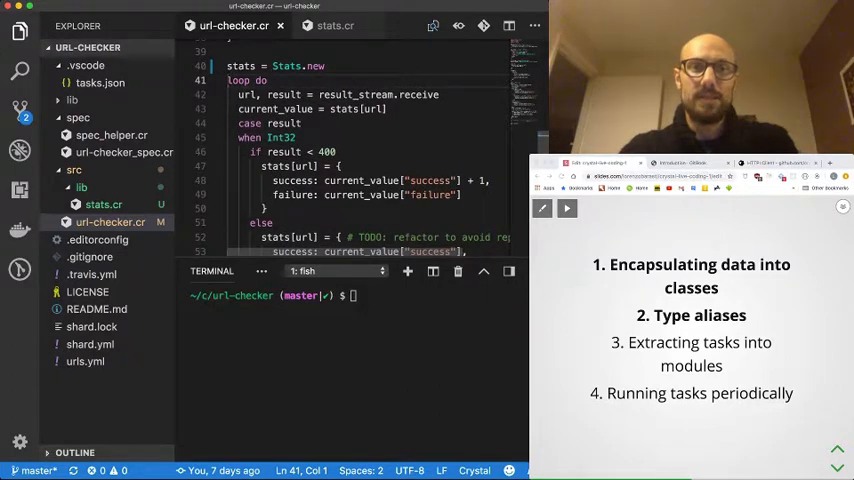
{"action": "left_click", "coordinate": [244, 64]}
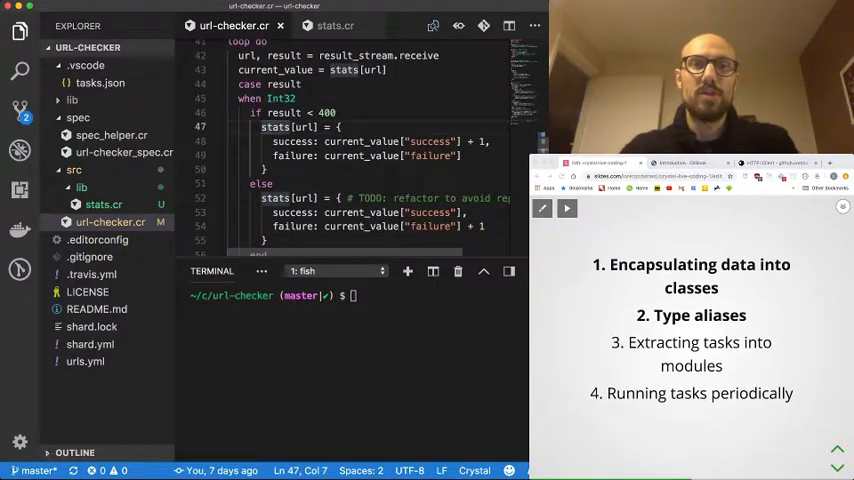
{"action": "type", "text": "stats."}
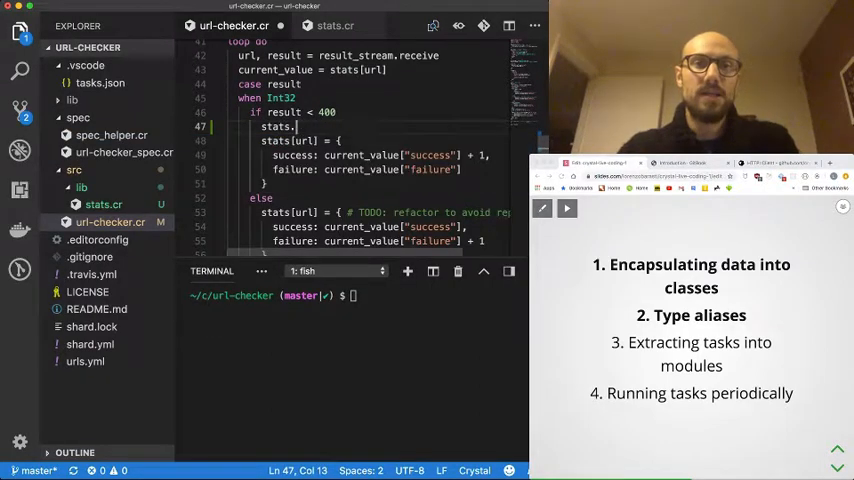
{"action": "type", "text": "log_success("}
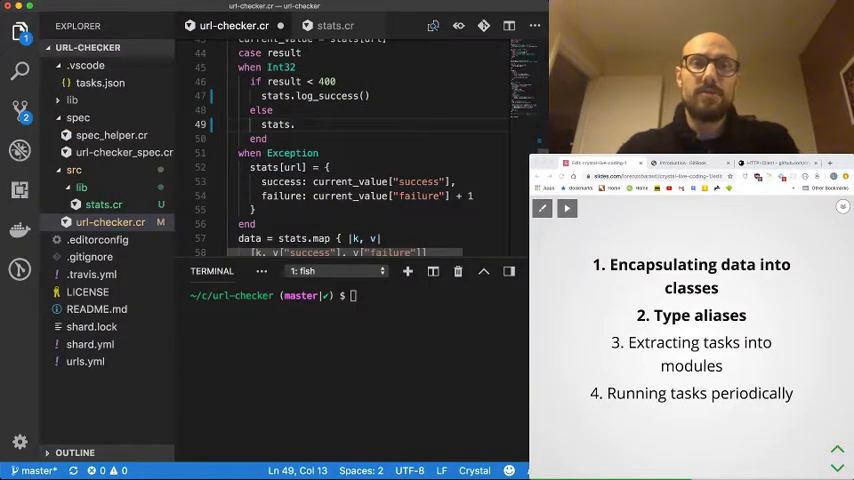
{"action": "type", "text": "log_failure"}
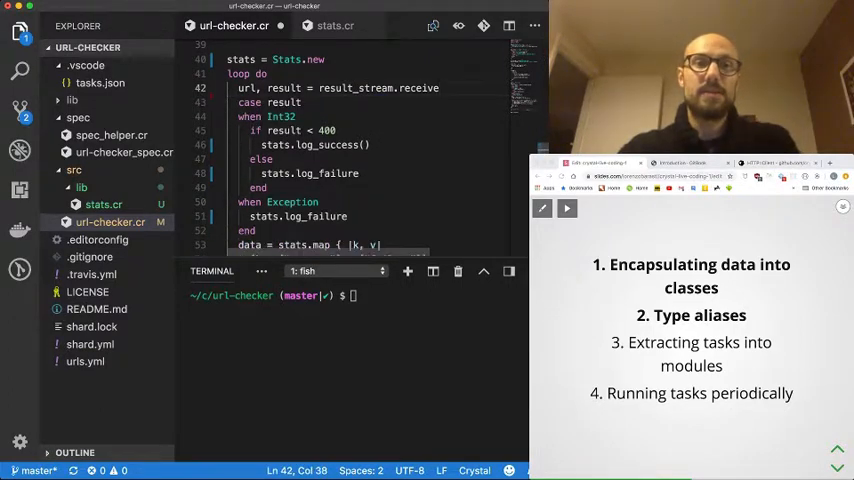
Check every remaining use of the stats variable and finish the log_failure call.
{"action": "double_click", "coordinate": [274, 144]}
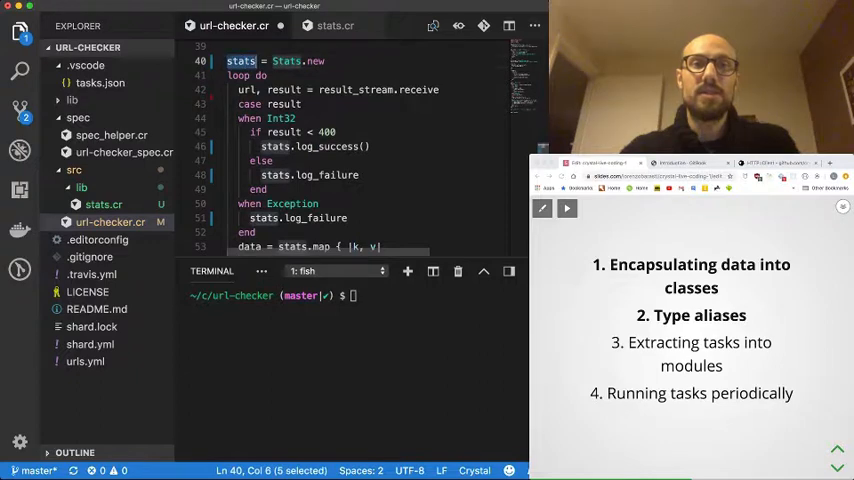
{"action": "scroll", "scroll_direction": "down", "scroll_amount": 3}
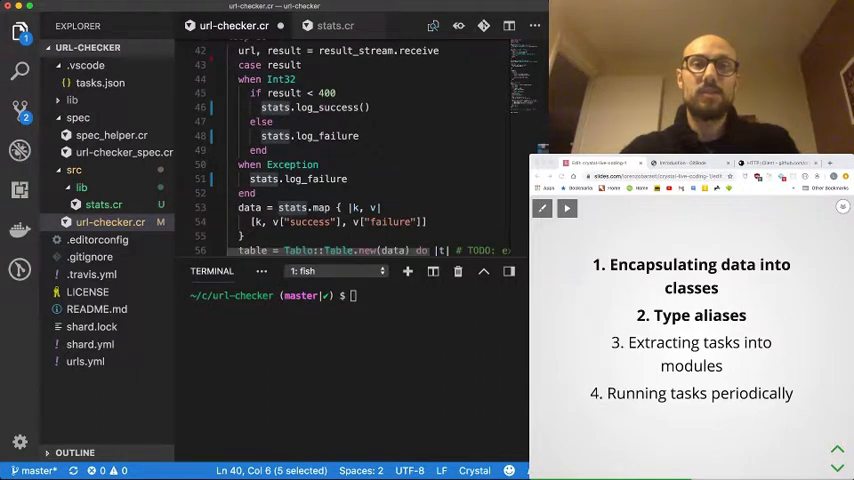
{"action": "double_click", "coordinate": [326, 108]}
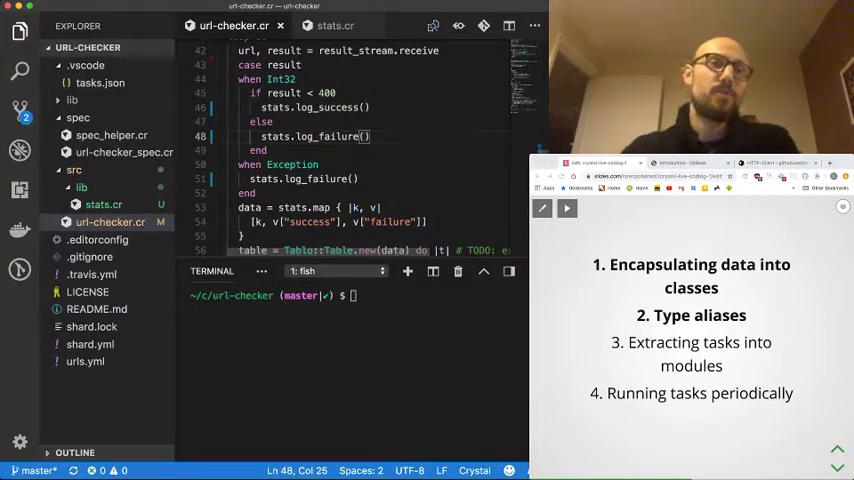
{"action": "scroll", "scroll_direction": "up", "scroll_amount": 3}
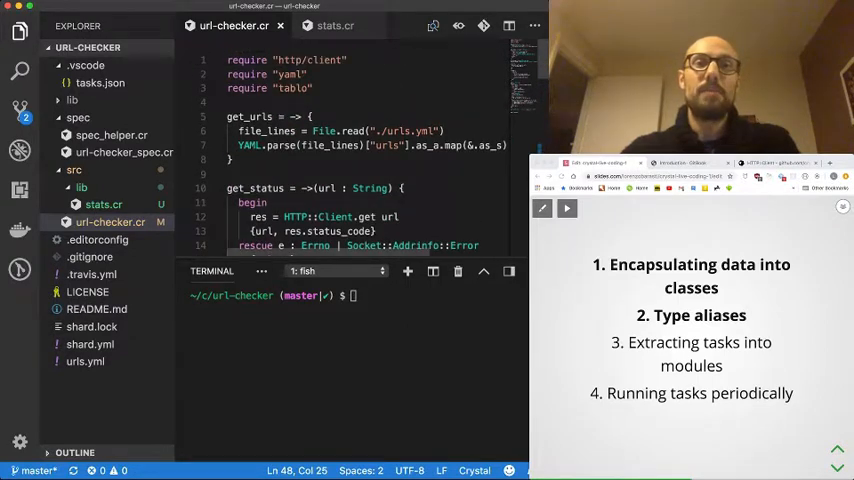
Add require "./lib/stats" below the other requires in url-checker.cr.
{"action": "type", "text": "ret"}
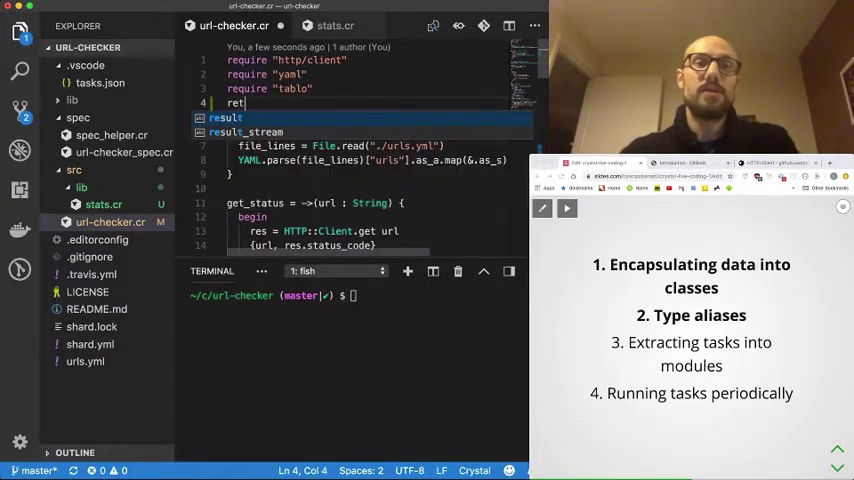
{"action": "type", "text": "quire \"./"}
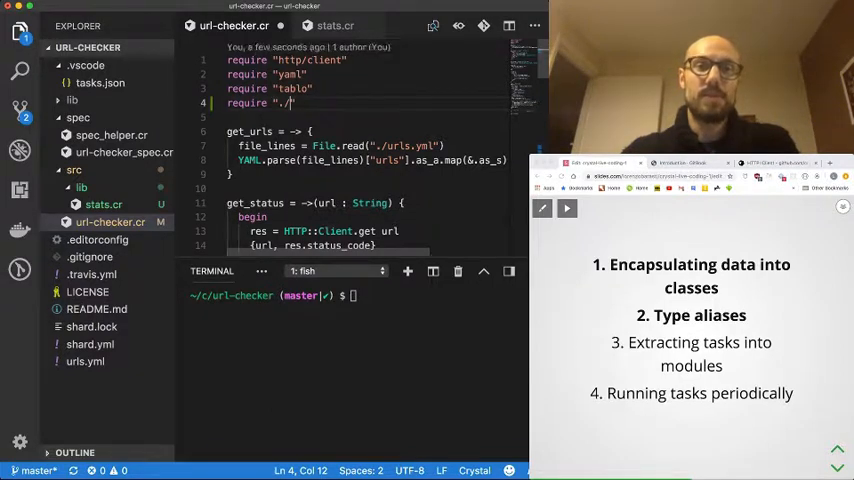
{"action": "type", "text": "lib"}
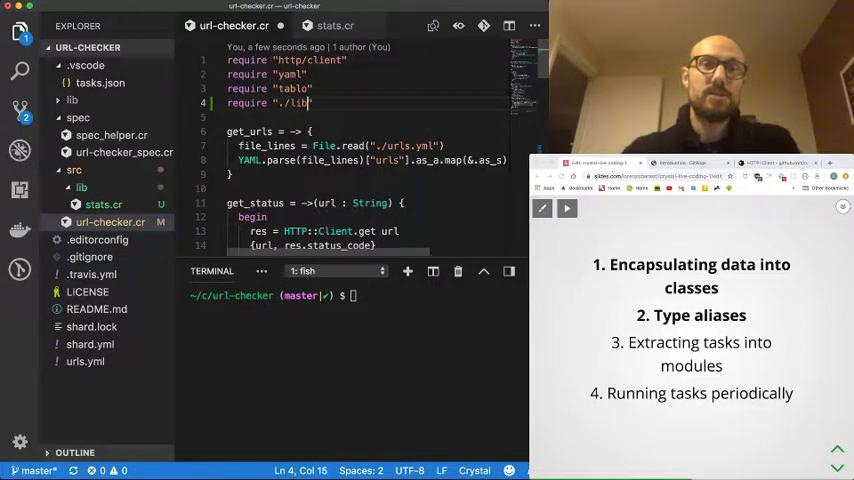
{"action": "type", "text": "/stats"}
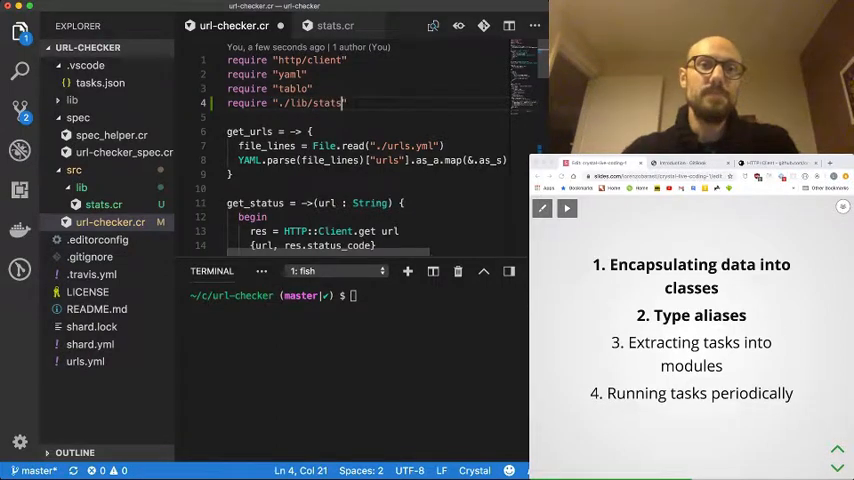
{"action": "scroll", "scroll_direction": "down", "scroll_amount": 3}
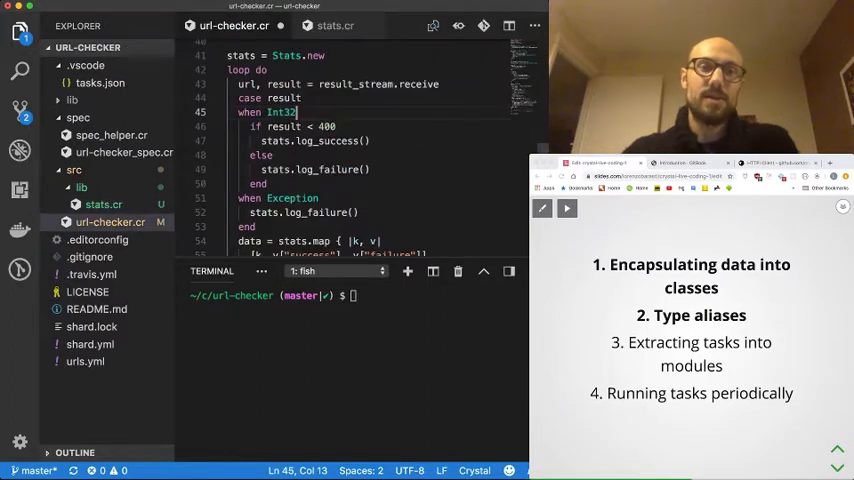
Run the crystal task and locate the "undefined method 'map' for Stats" error at line 54.
{"action": "scroll", "scroll_direction": "down", "scroll_amount": 3}
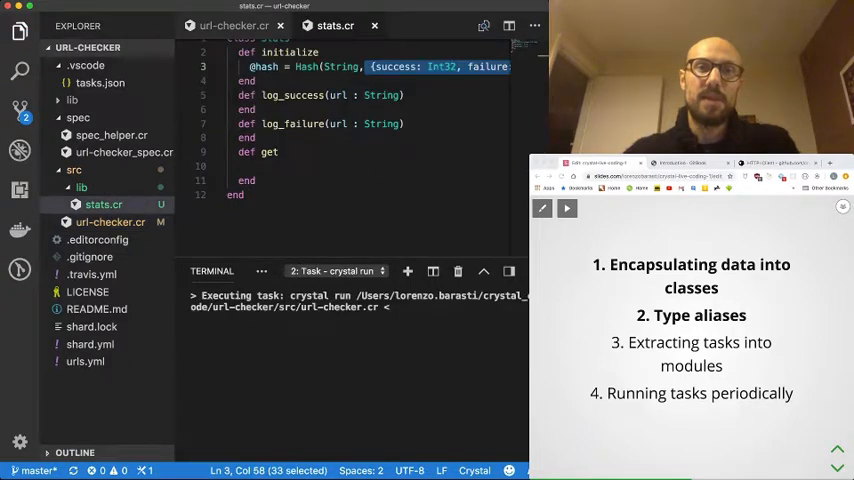
{"action": "left_click", "coordinate": [234, 24]}
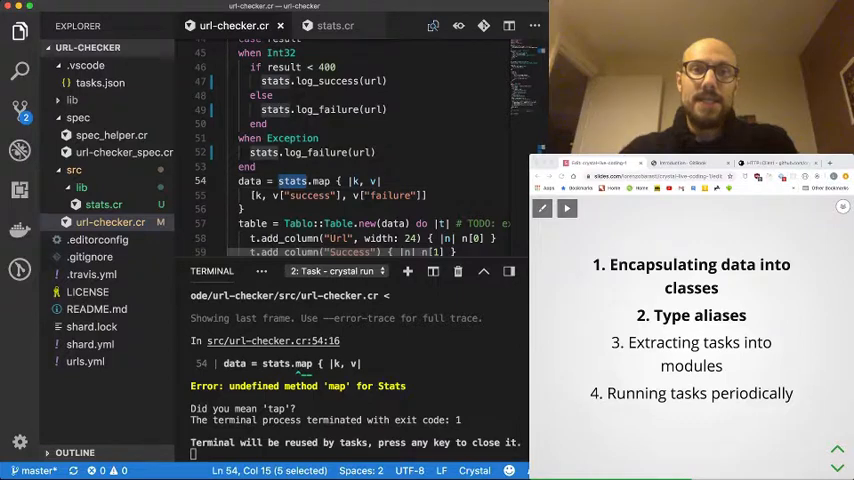
{"action": "double_click", "coordinate": [324, 180]}
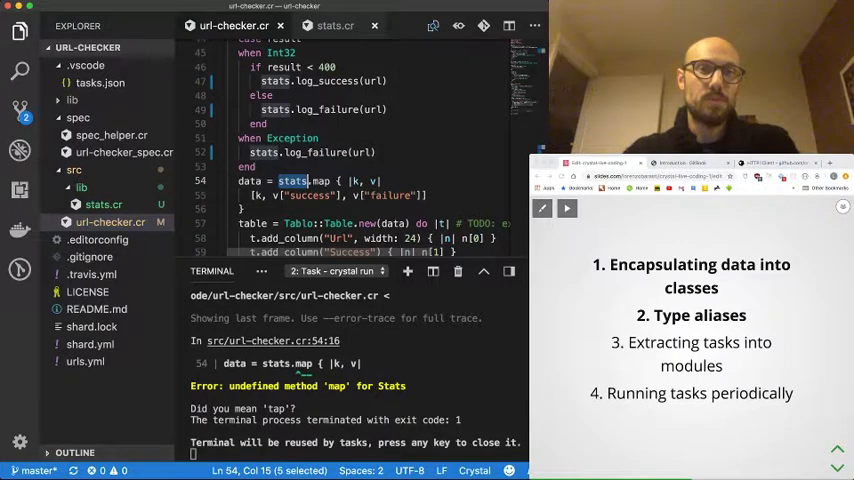
{"action": "left_click", "coordinate": [336, 24]}
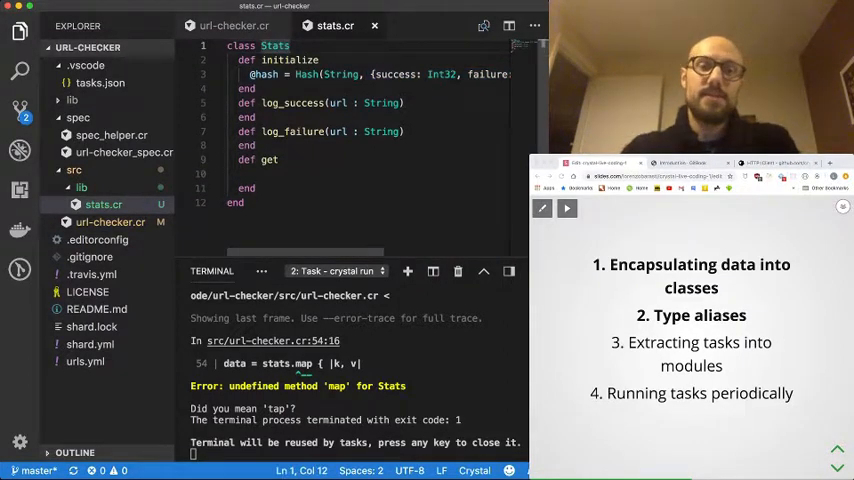
Add include Enumerable inside class Stats after checking the Enumerable docs.
{"action": "type", "text": "include Enumerable"}
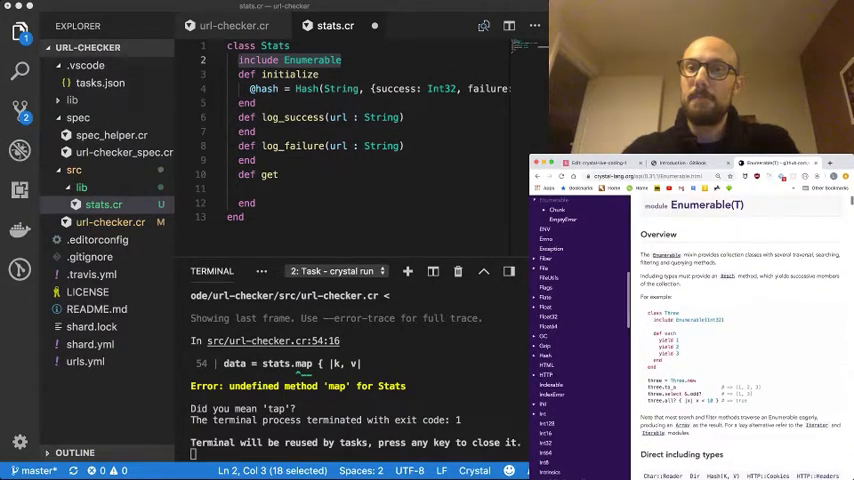
{"action": "scroll", "scroll_direction": "down", "scroll_amount": 3}
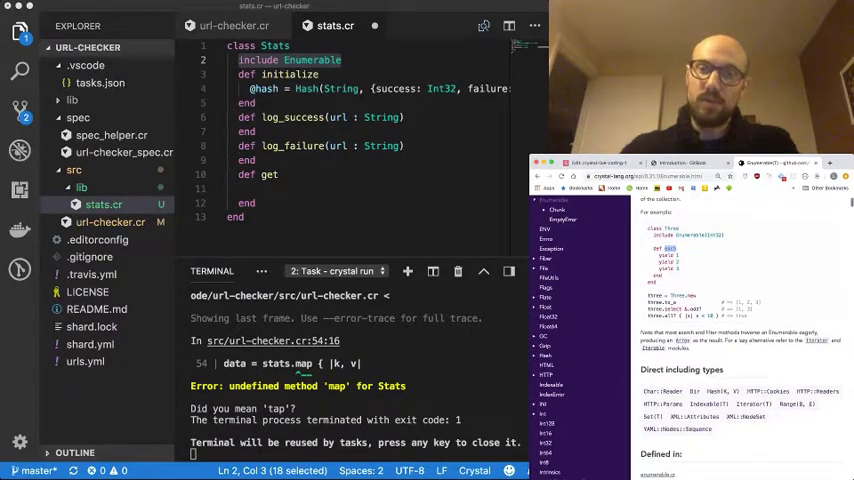
{"action": "scroll", "scroll_direction": "down", "scroll_amount": 3}
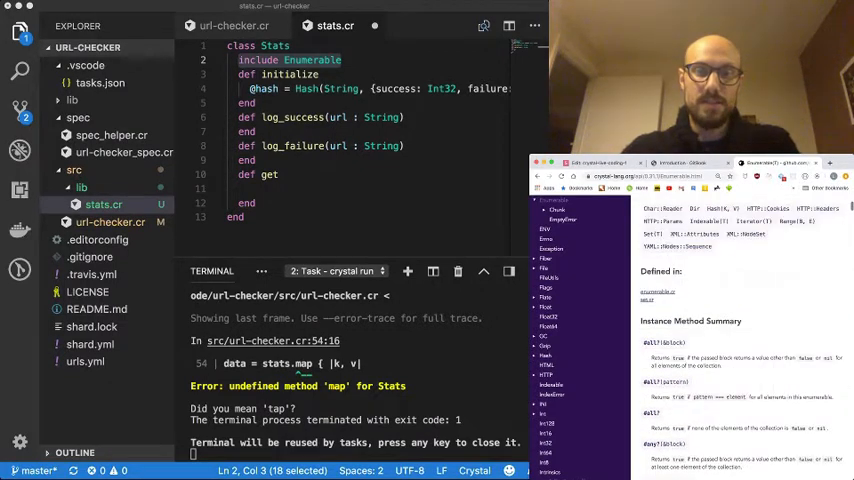
{"action": "scroll", "scroll_direction": "down", "scroll_amount": 3}
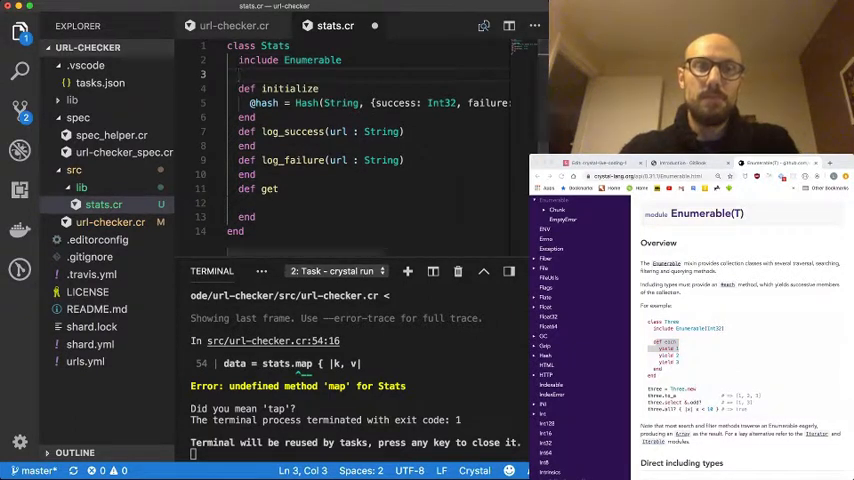
{"action": "type", "text": "delegate"}
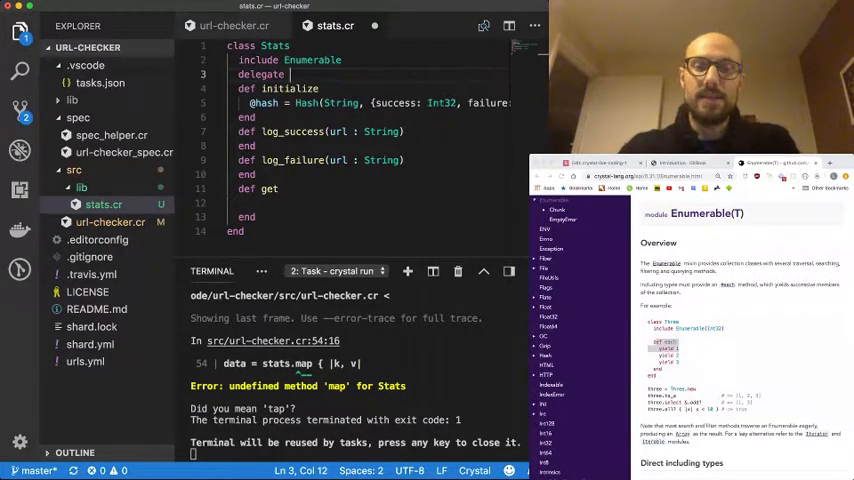
{"action": "type", "text": "e"}
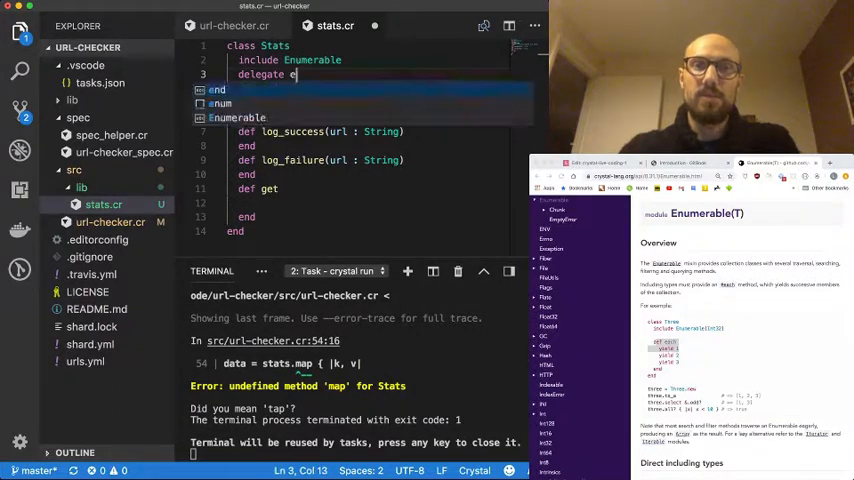
{"action": "type", "text": "ach,"}
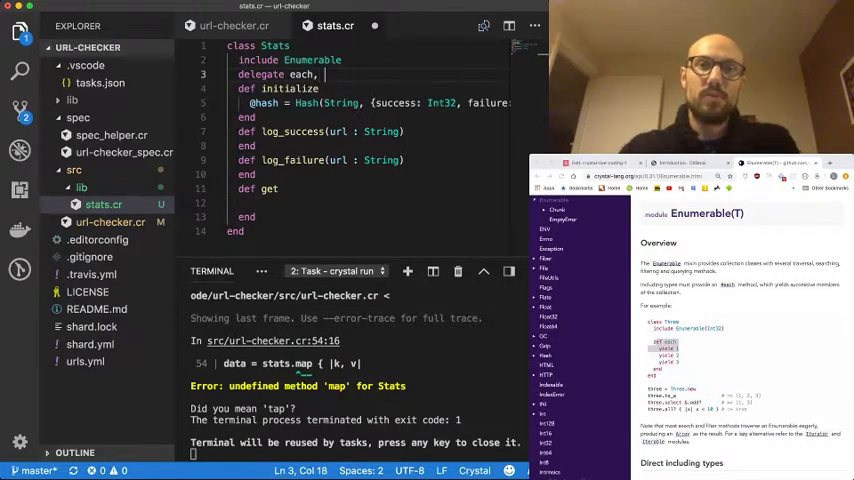
{"action": "type", "text": "to: @"}
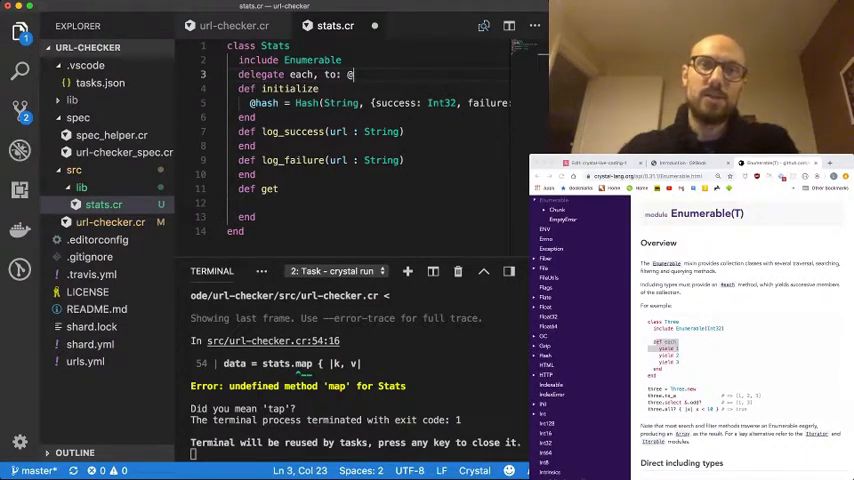
{"action": "double_click", "coordinate": [360, 74]}
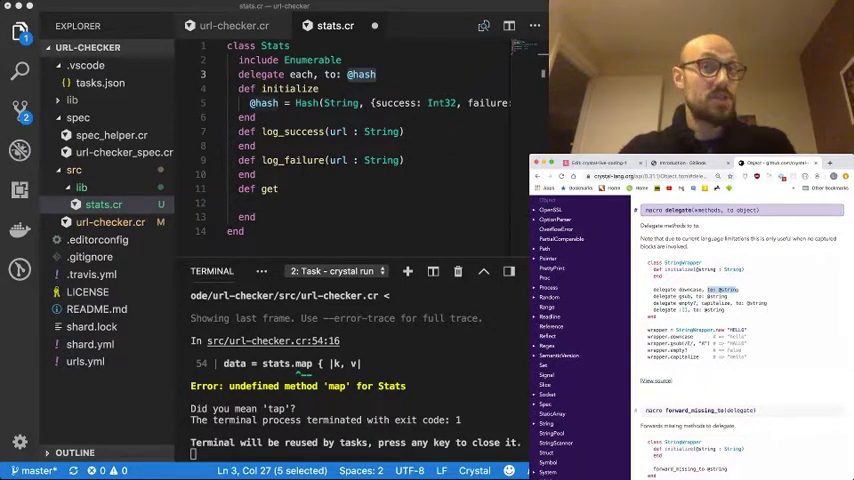
{"action": "left_click", "coordinate": [258, 146]}
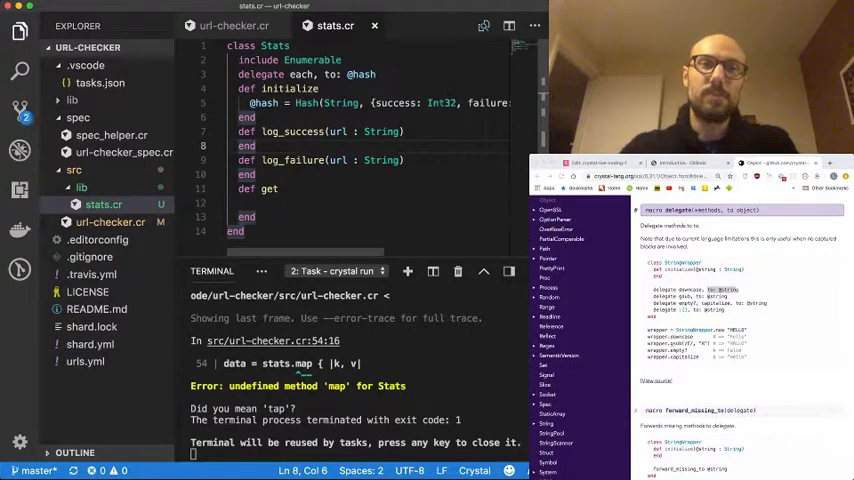
Rerun url-checker.cr and read the 'wrong number of type vars for Enumerable' error.
{"action": "left_click", "coordinate": [256, 216]}
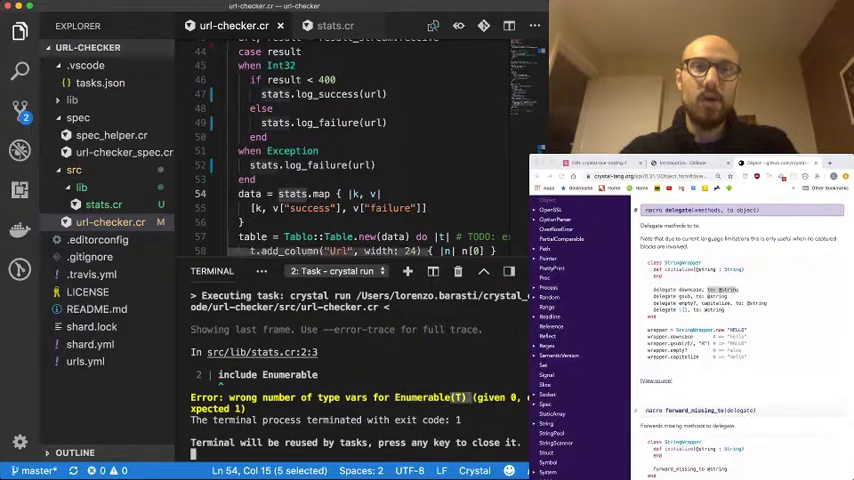
{"action": "left_click", "coordinate": [336, 24]}
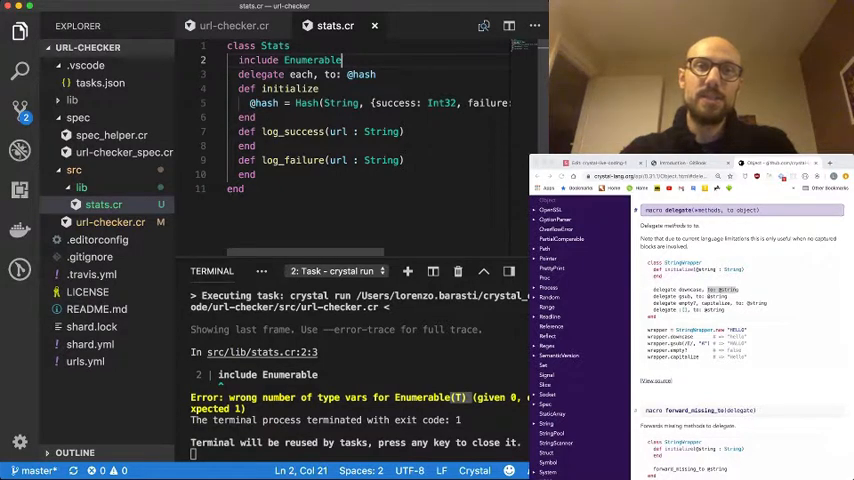
{"action": "double_click", "coordinate": [274, 44]}
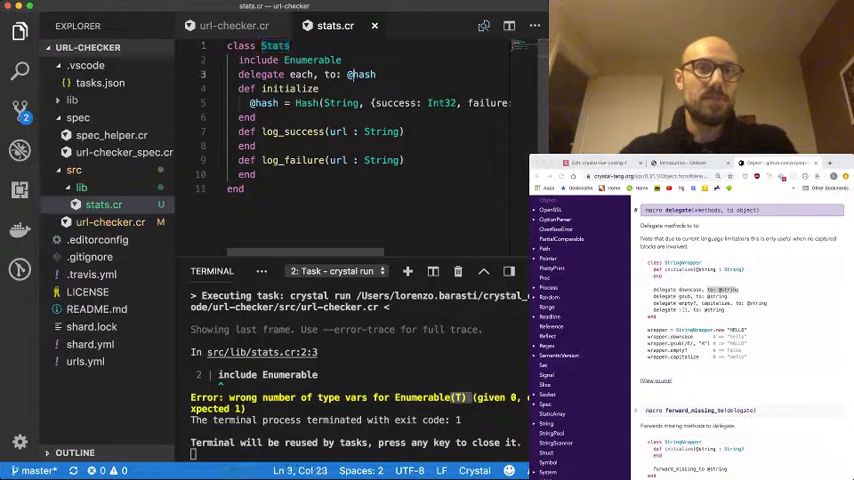
{"action": "double_click", "coordinate": [360, 74]}
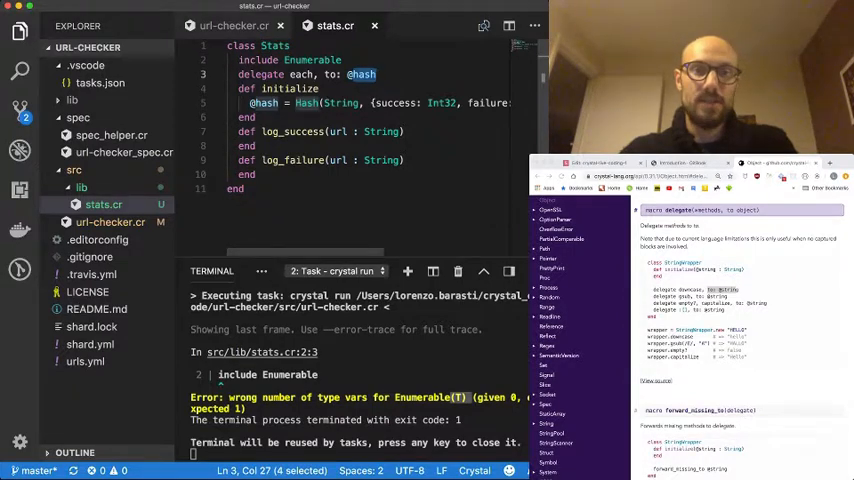
{"action": "left_click", "coordinate": [234, 24]}
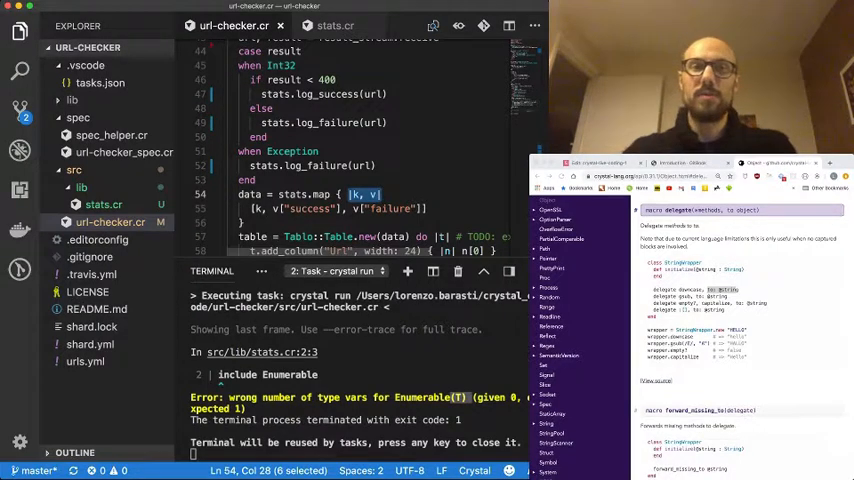
{"action": "left_click", "coordinate": [336, 24]}
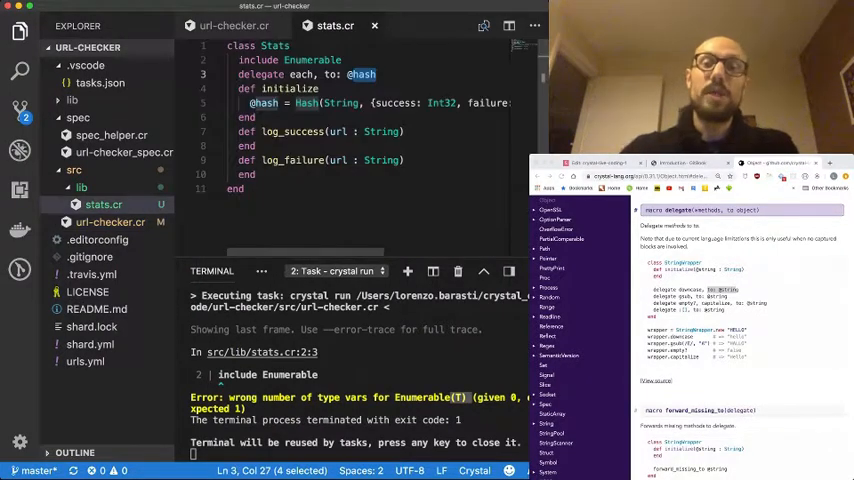
{"action": "type", "text": "()"}
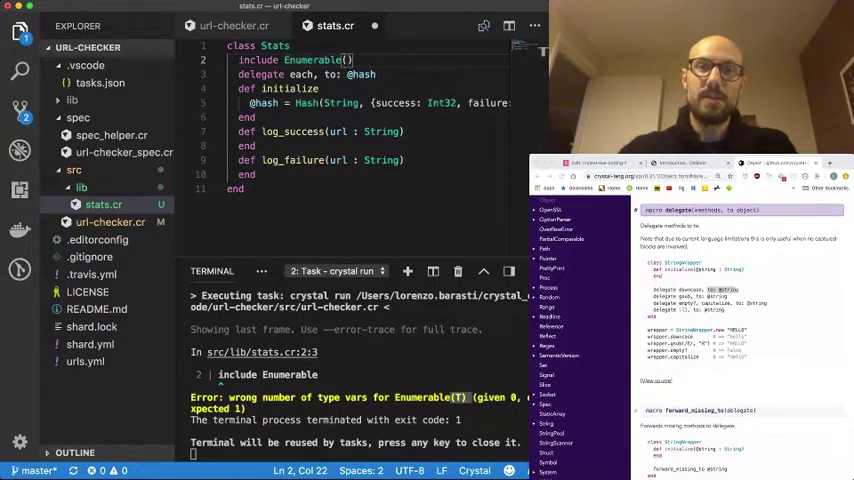
{"action": "type", "text": "{"}
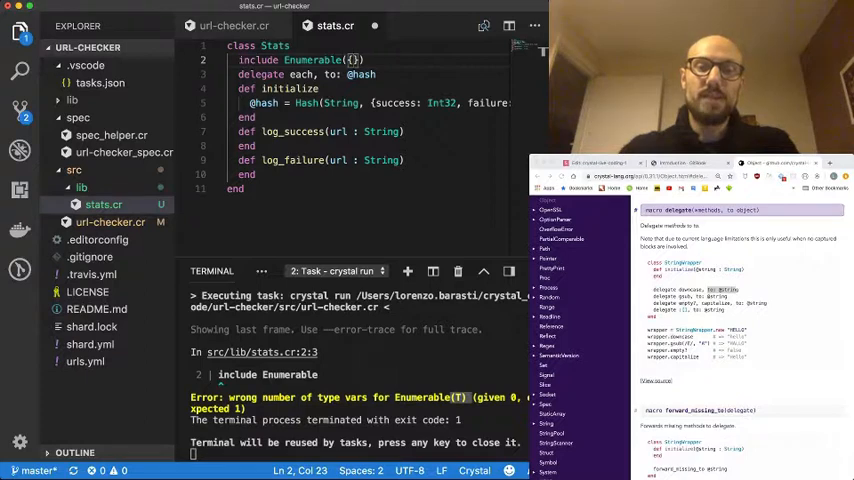
{"action": "type", "text": "String"}
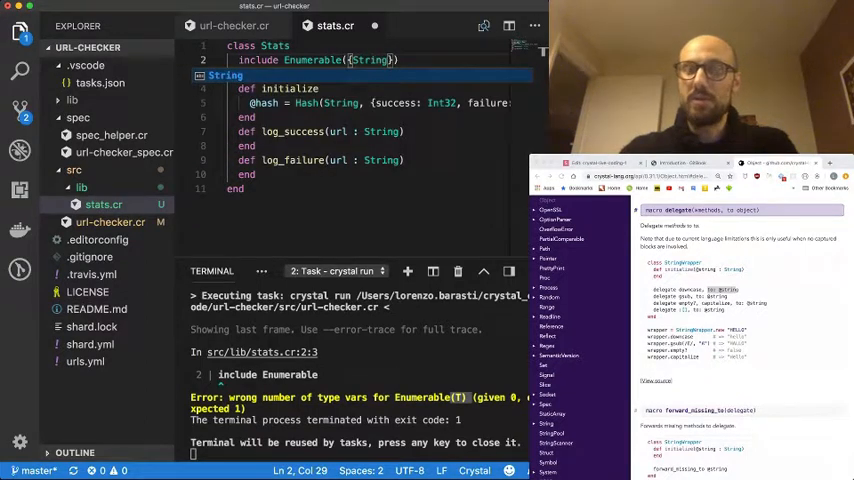
{"action": "type", "text": "delegate each, to: @hash"}
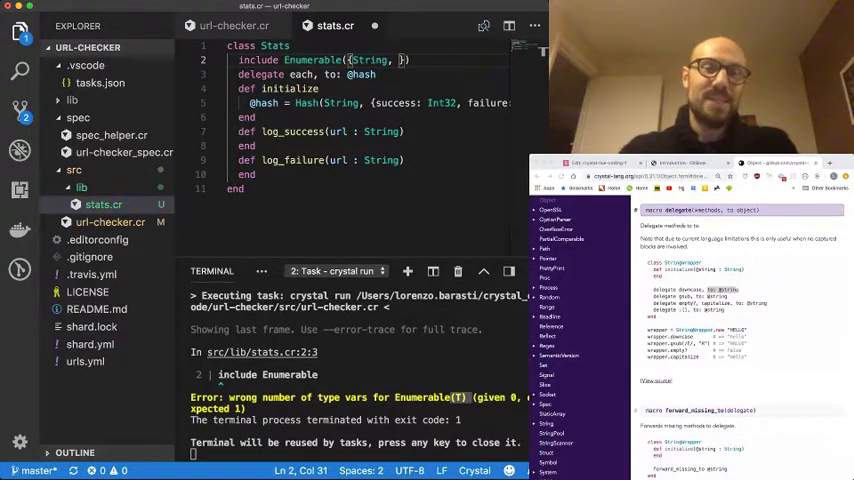
{"action": "type", "text": "NamedTuple("}
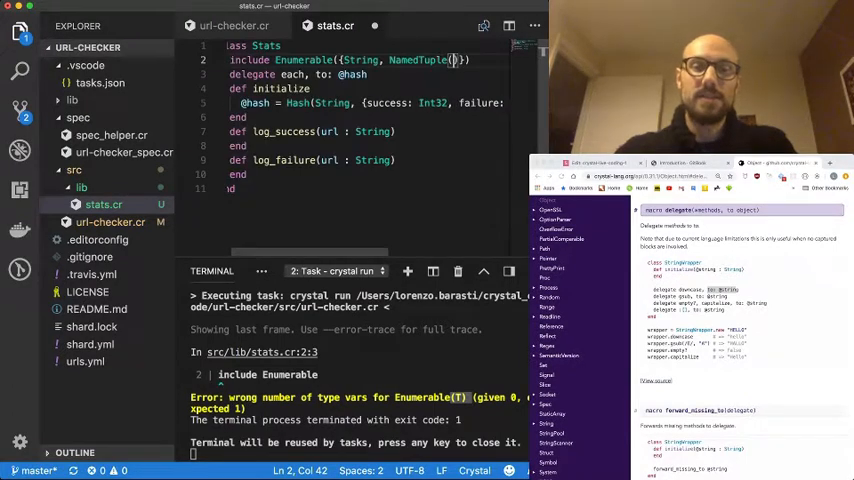
{"action": "type", "text": "success : Int32,"}
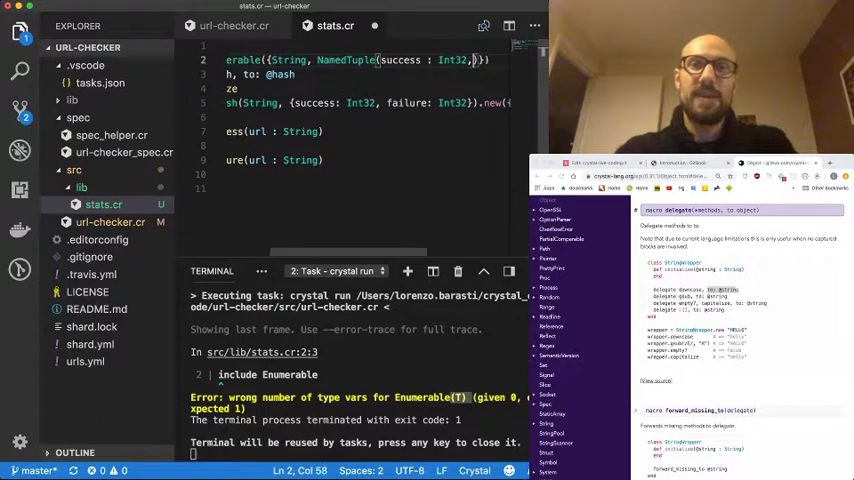
{"action": "type", "text": "fail"}
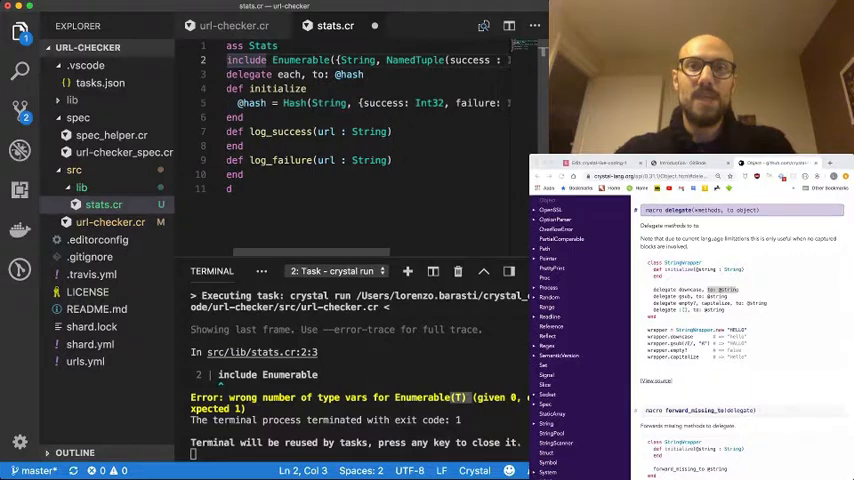
{"action": "scroll", "scroll_direction": "right", "scroll_amount": 3}
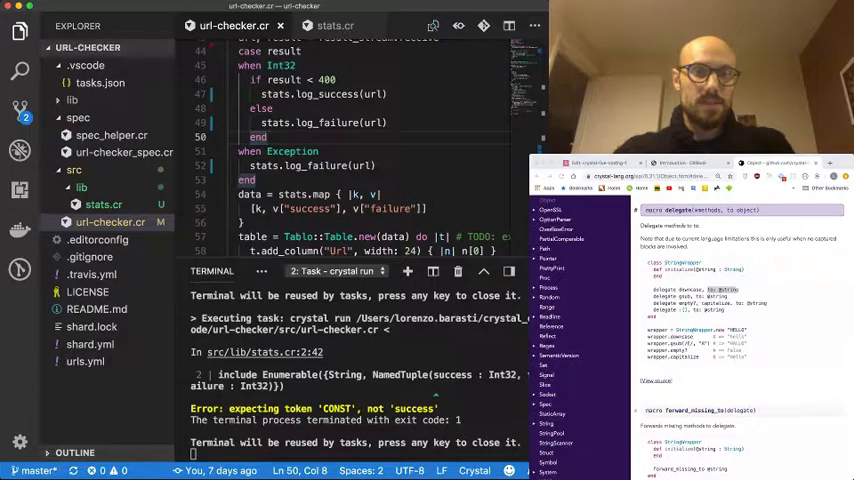
Look up NamedTuple in the Crystal API docs and begin rewriting the Enumerable parameter as {String, ...}.
{"action": "left_click", "coordinate": [336, 24]}
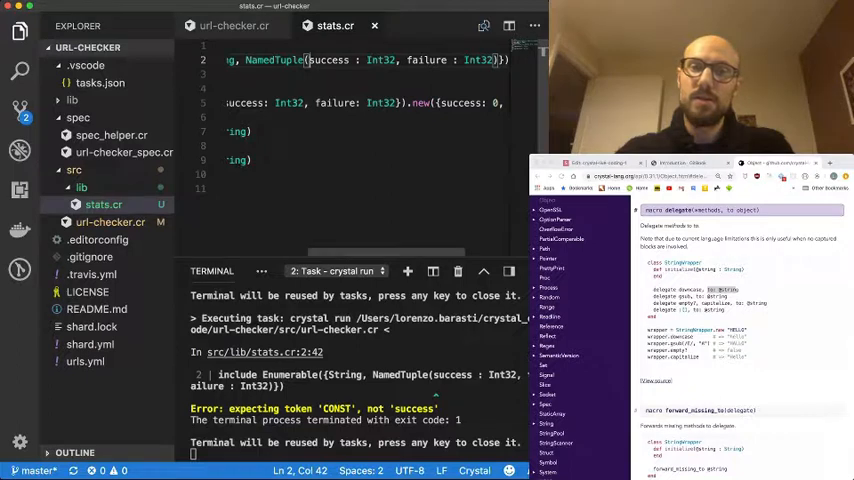
{"action": "scroll", "scroll_direction": "left", "scroll_amount": 3}
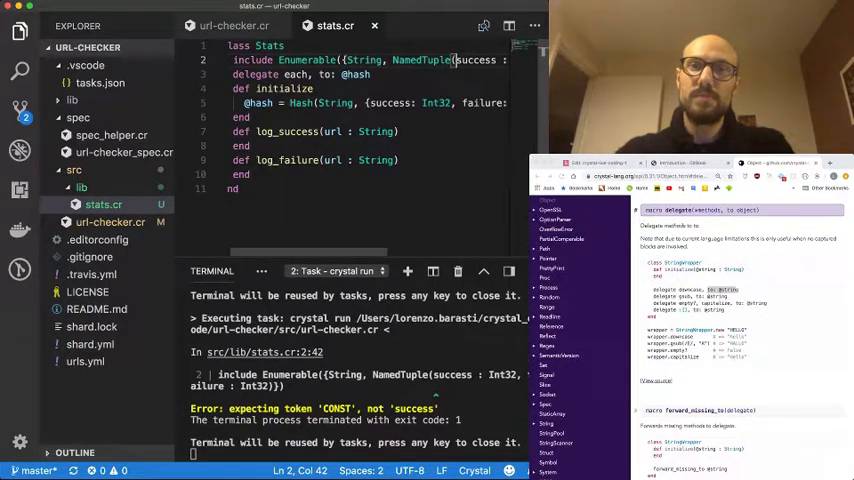
{"action": "double_click", "coordinate": [420, 60]}
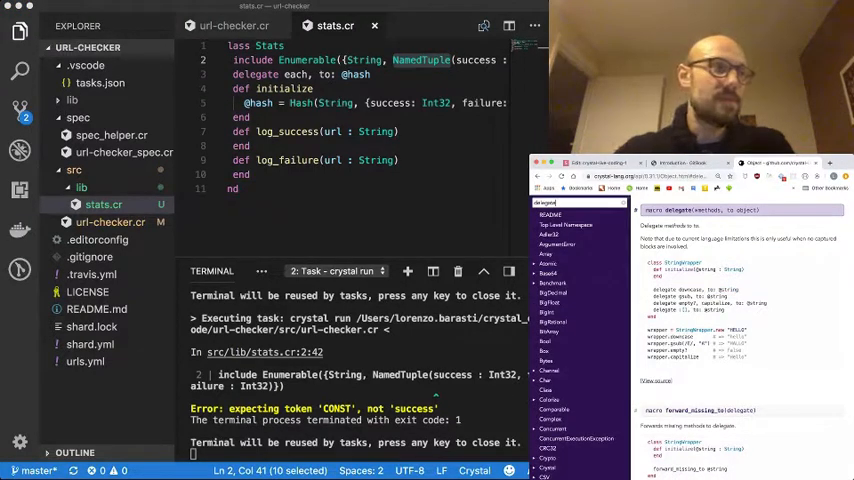
{"action": "type", "text": "NamedTuple"}
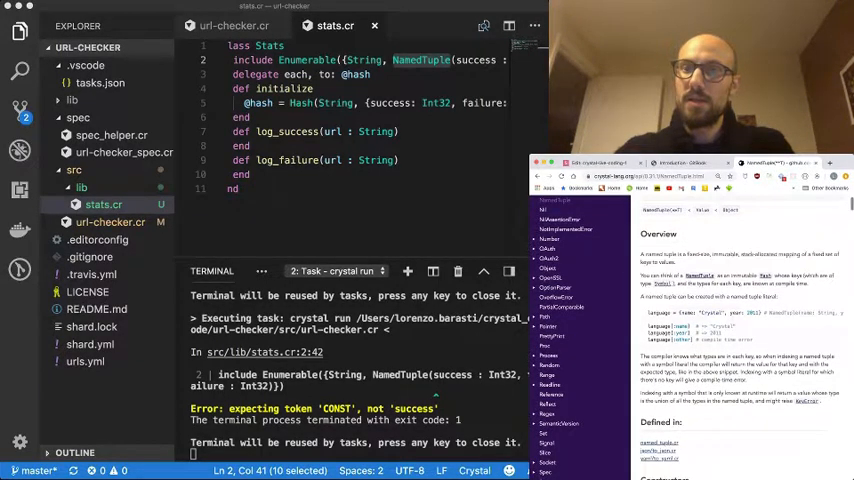
{"action": "scroll", "scroll_direction": "down", "scroll_amount": 3}
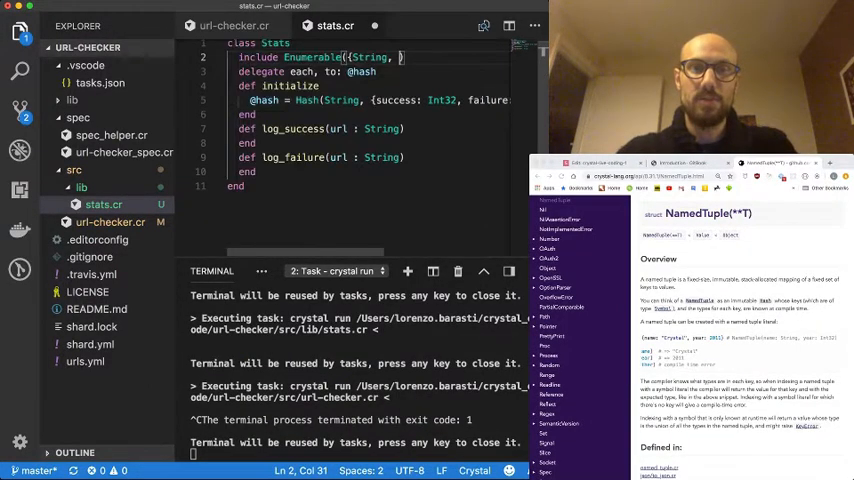
Add alias Info for the success/failure NamedTuple and include Enumerable({String, Info}) in Stats.
{"action": "type", "text": "Info"}
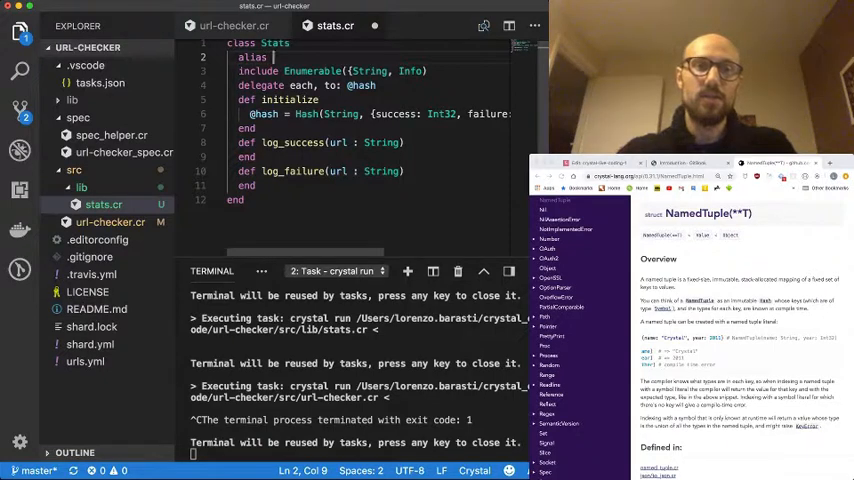
{"action": "type", "text": "Info = NamedTuple(success: Int32, failure"}
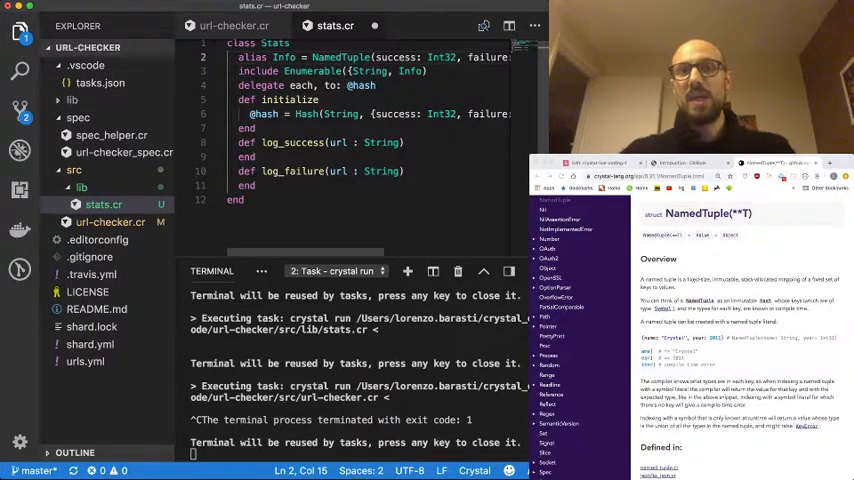
{"action": "double_click", "coordinate": [284, 56]}
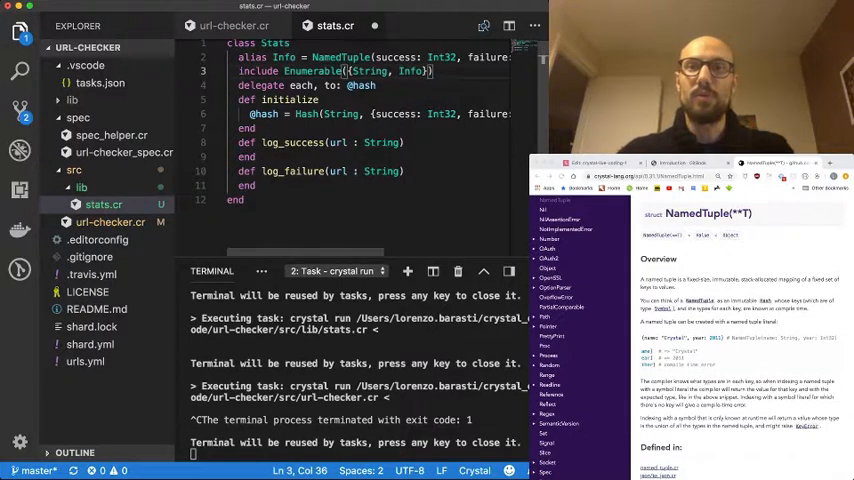
{"action": "left_click", "coordinate": [240, 56]}
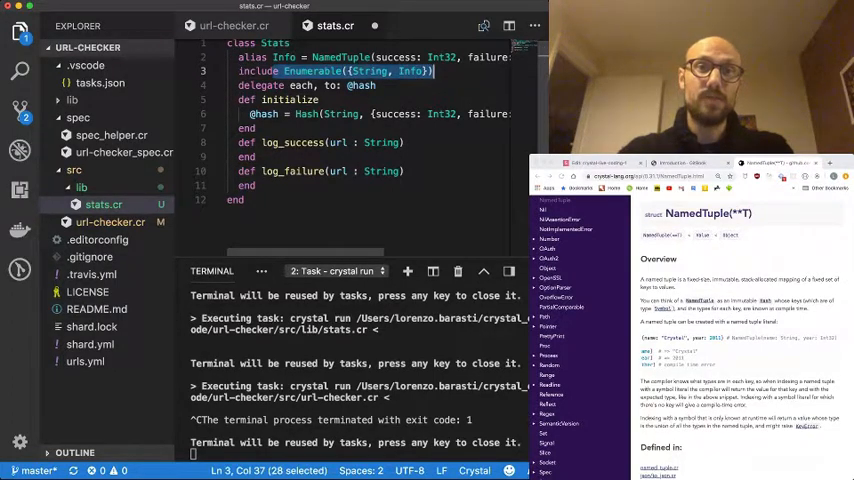
{"action": "double_click", "coordinate": [284, 56]}
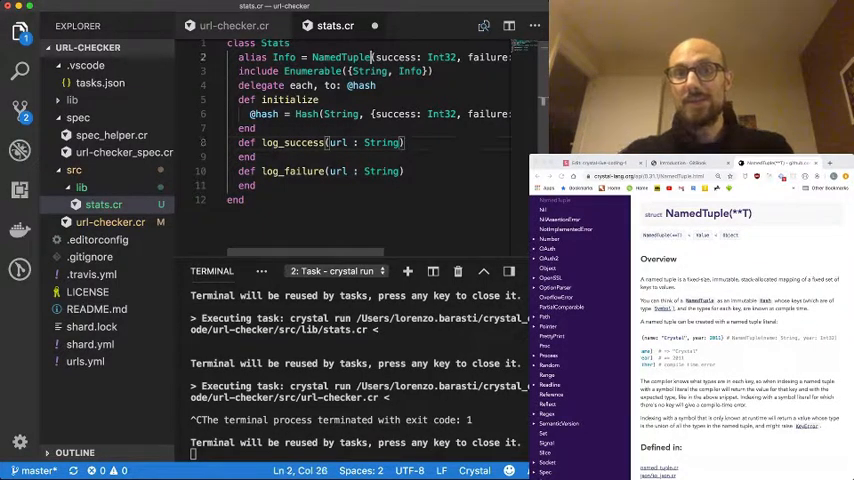
{"action": "double_click", "coordinate": [284, 56]}
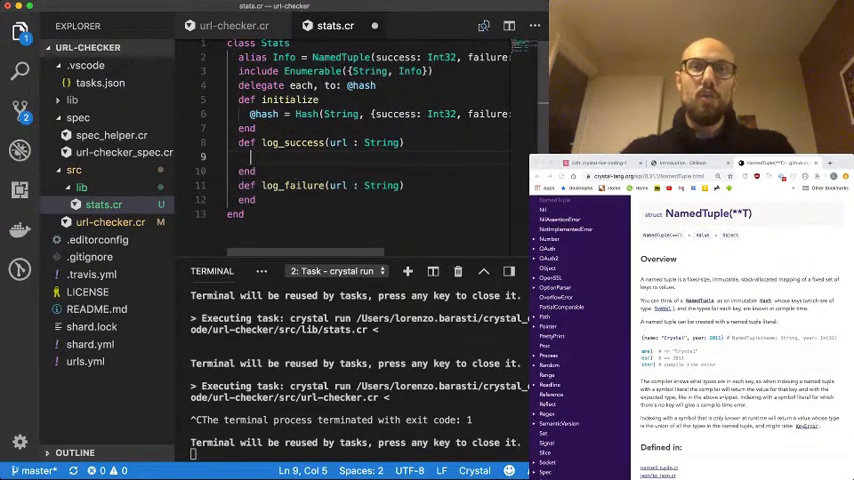
{"action": "type", "text": "@"}
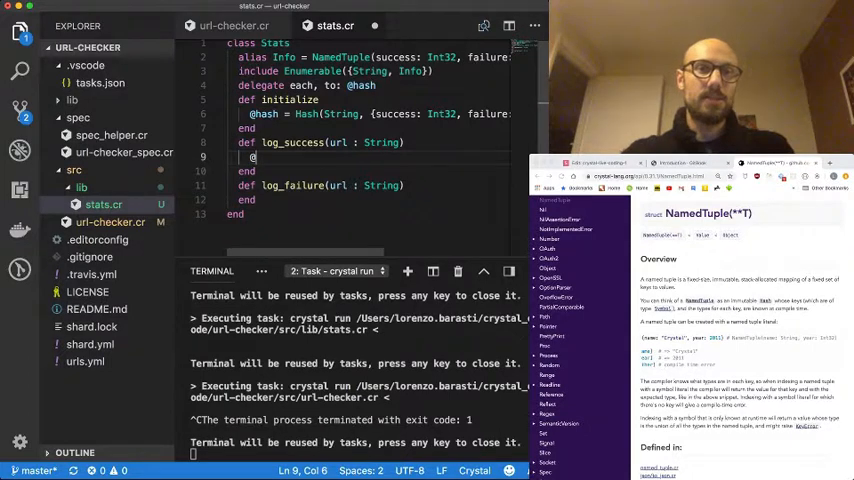
{"action": "type", "text": "hash[]"}
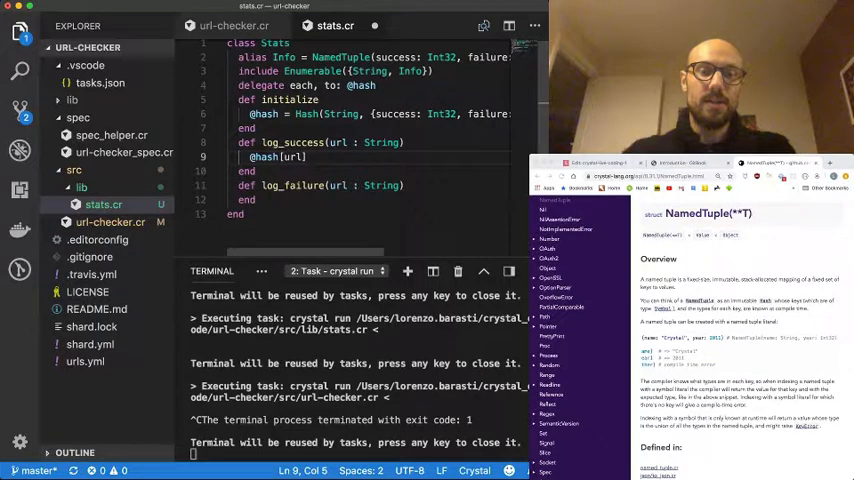
{"action": "type", "text": "current ="}
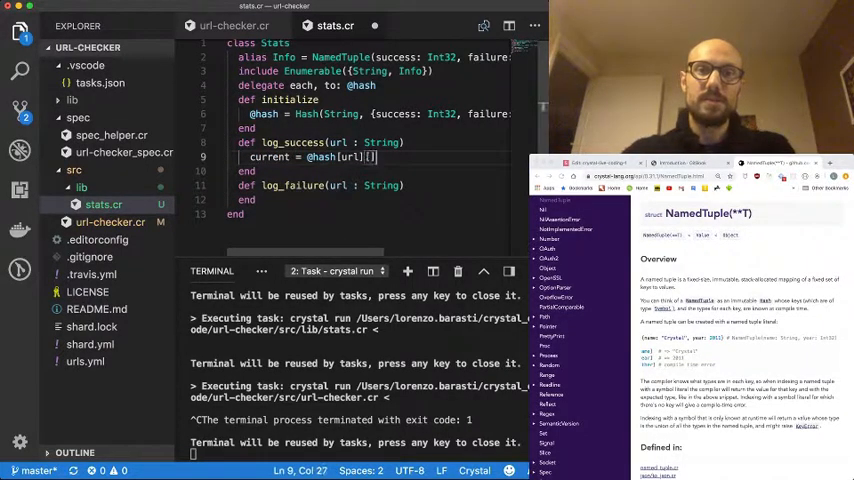
{"action": "key", "text": "Left"}
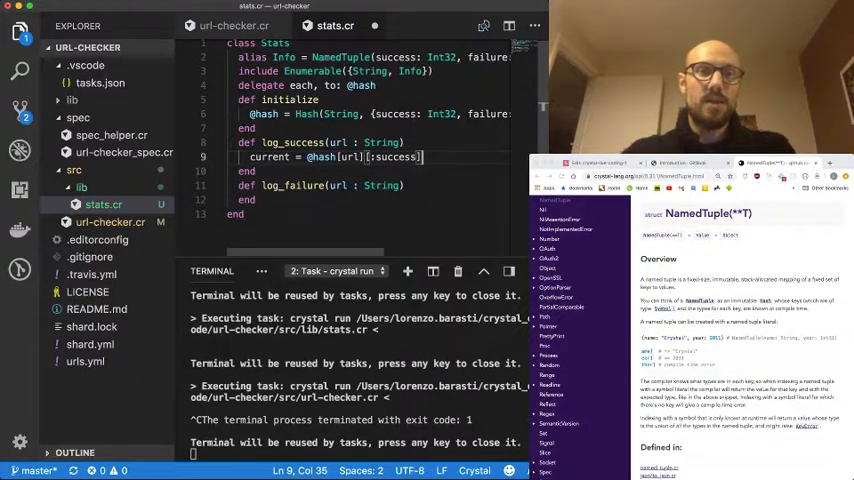
{"action": "key", "text": "Enter"}
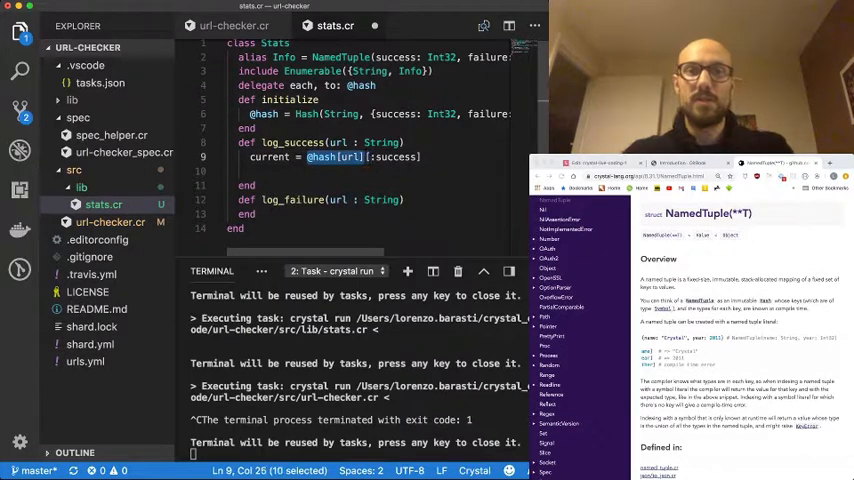
{"action": "type", "text": "@hash[url].me"}
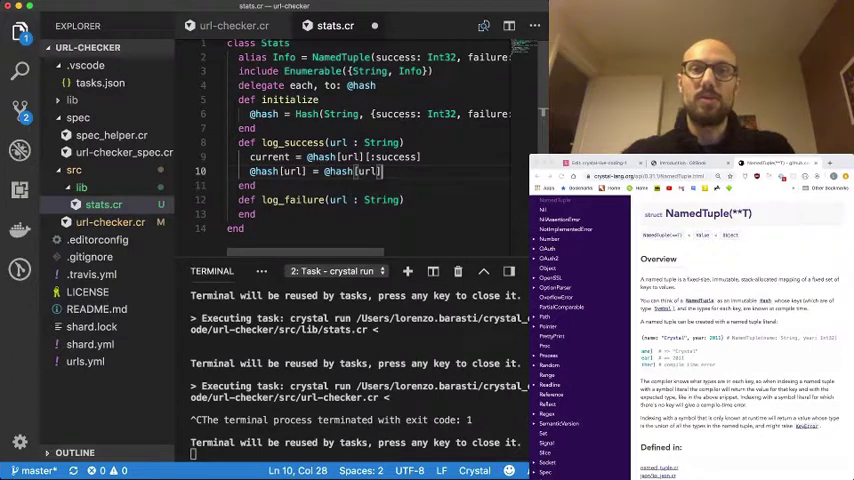
{"action": "type", "text": ".mer"}
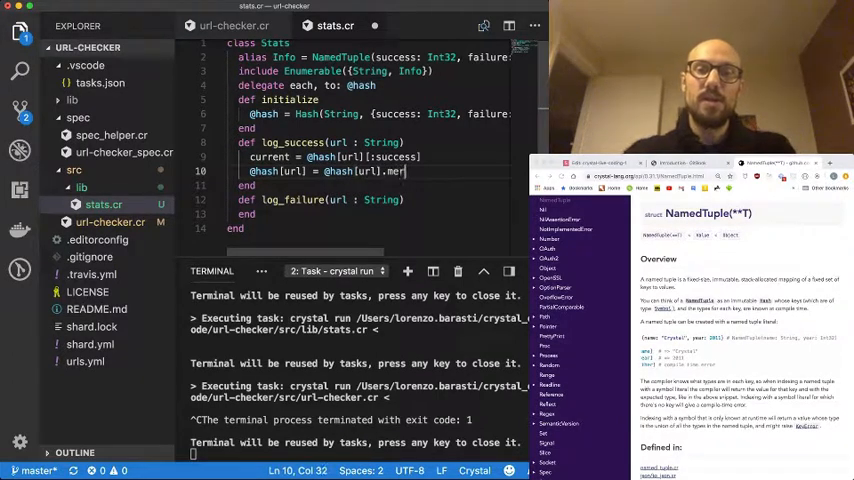
{"action": "type", "text": "ge"}
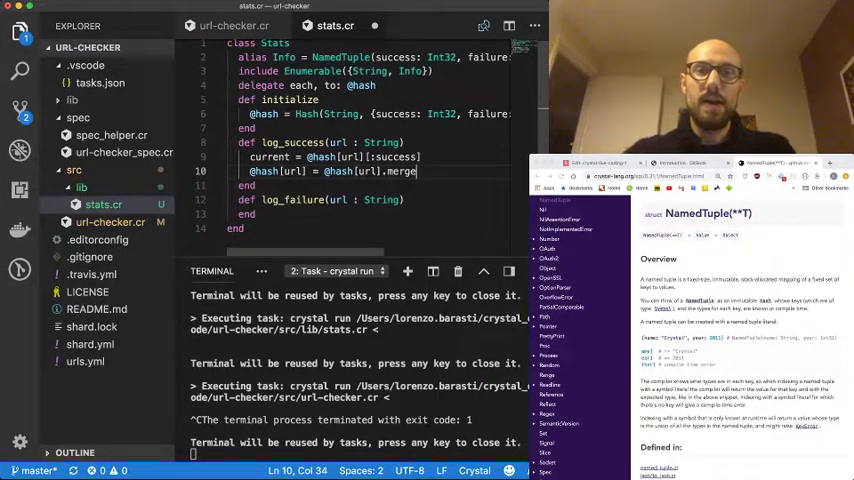
{"action": "type", "text": "()"}
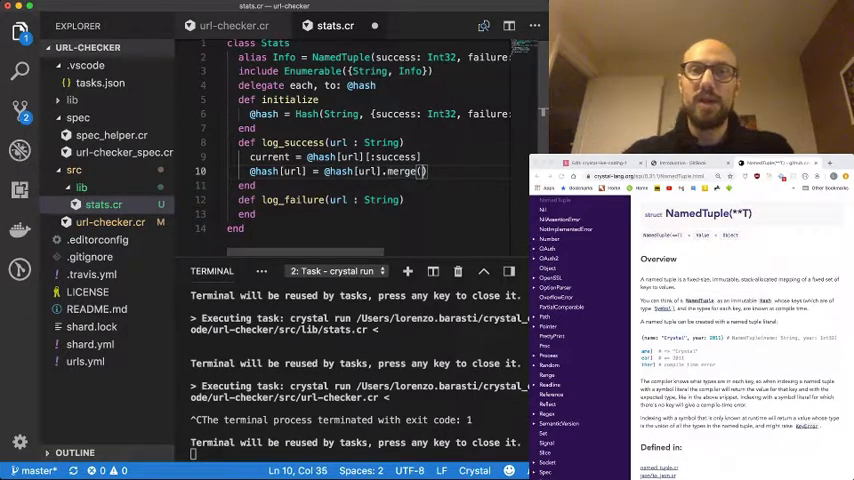
{"action": "type", "text": "{"}
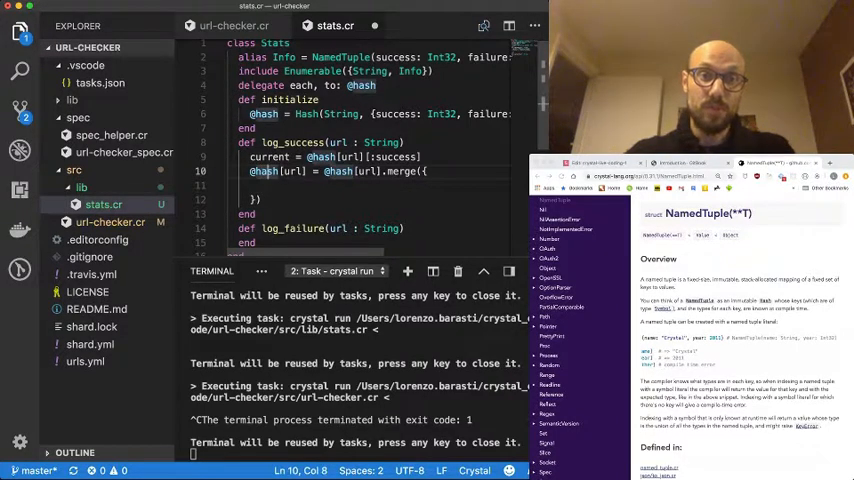
{"action": "double_click", "coordinate": [264, 172]}
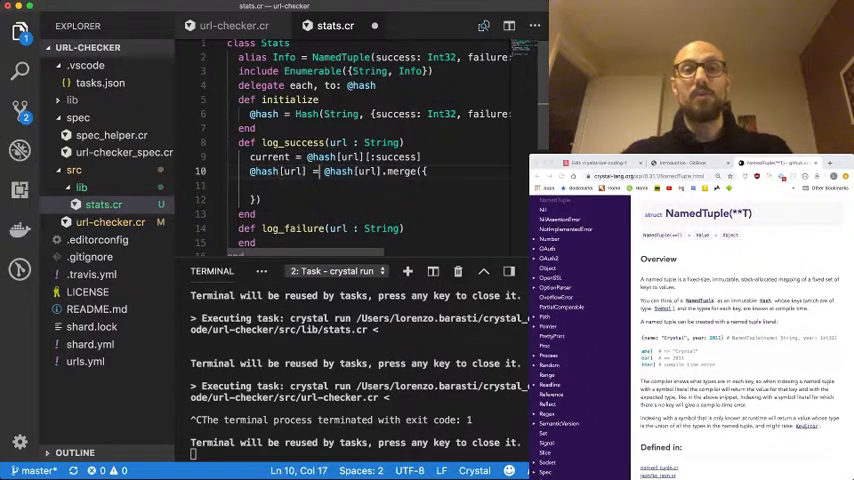
{"action": "double_click", "coordinate": [350, 172]}
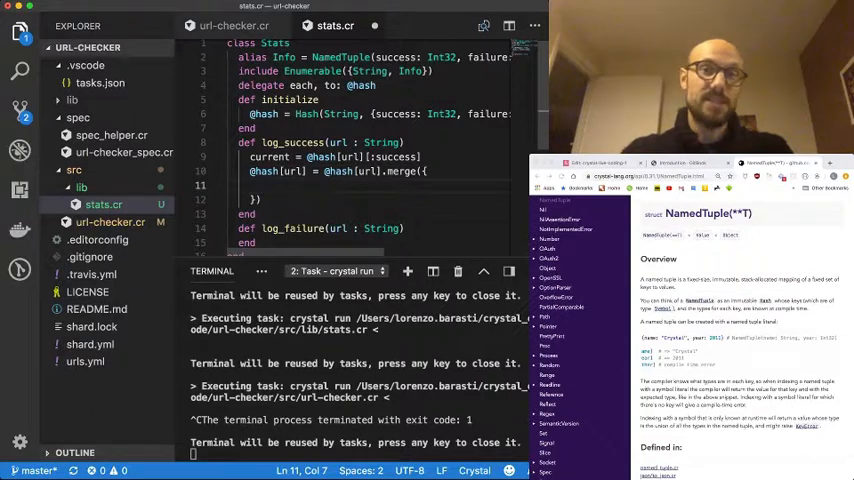
{"action": "type", "text": "success:"}
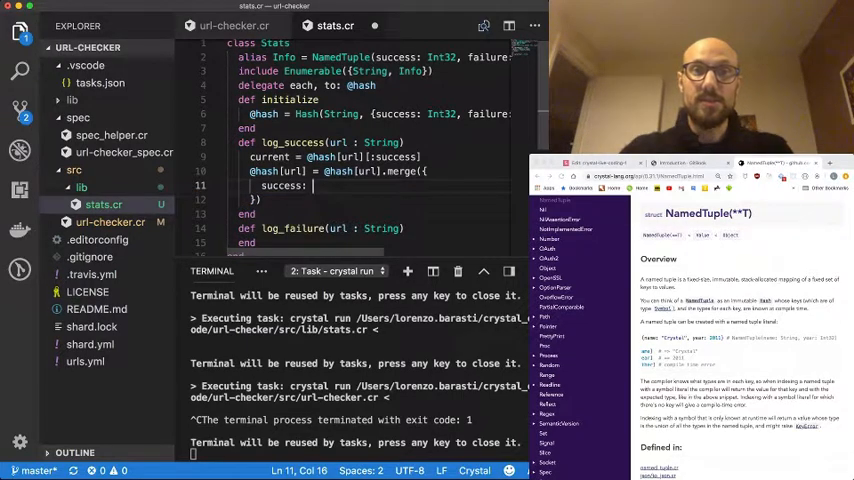
{"action": "type", "text": "current + 1"}
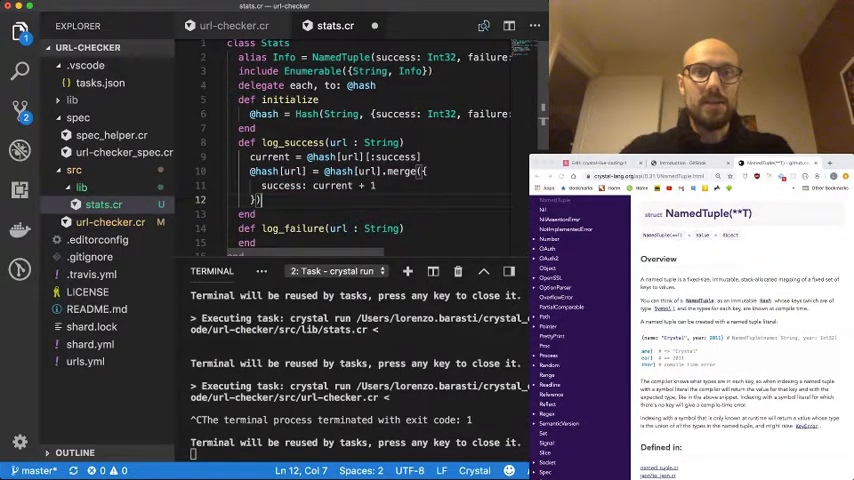
{"action": "double_click", "coordinate": [268, 156]}
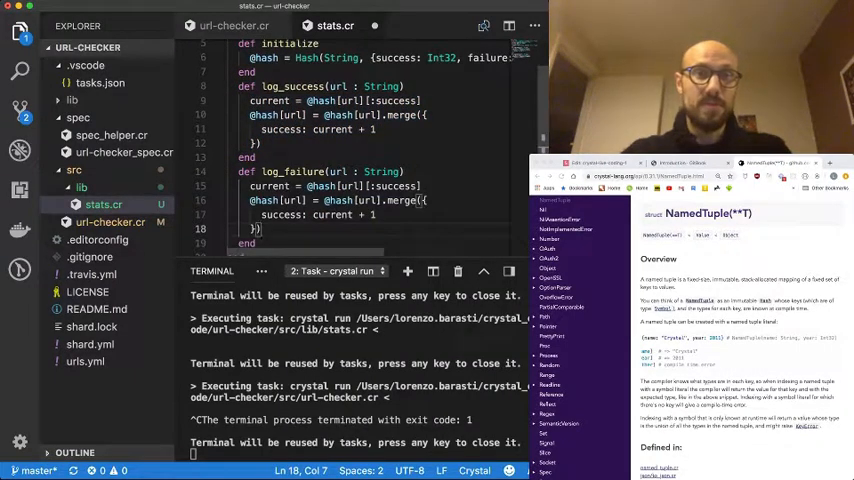
Copy the body into log_failure with :failure keys, then return to url-checker.cr.
{"action": "double_click", "coordinate": [268, 186]}
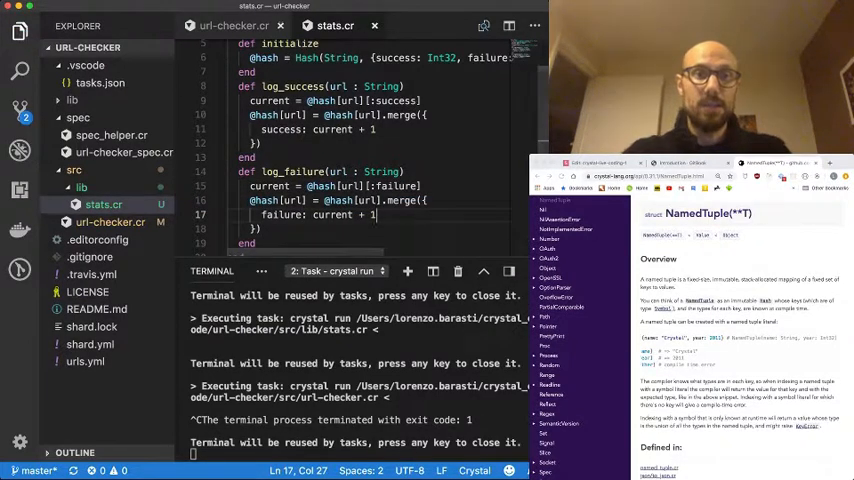
{"action": "left_click", "coordinate": [234, 24]}
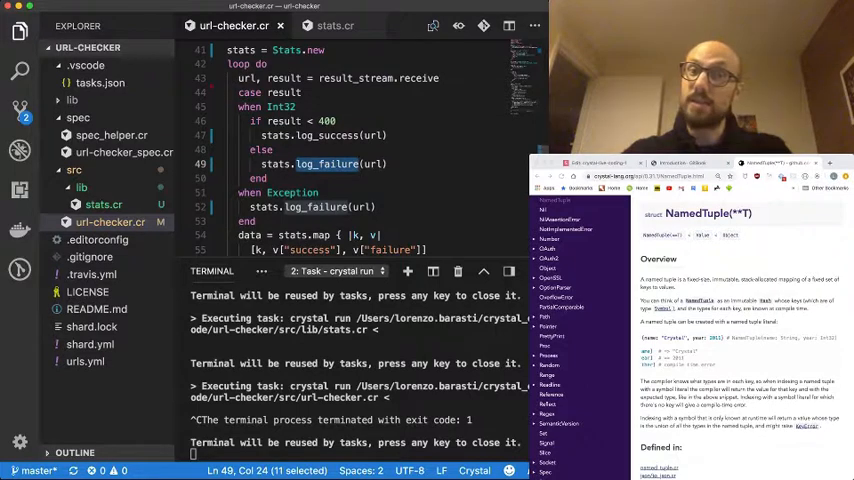
Add puts "logged" after the result loop and run, getting a missing-key 'success' error.
{"action": "scroll", "scroll_direction": "down", "scroll_amount": 3}
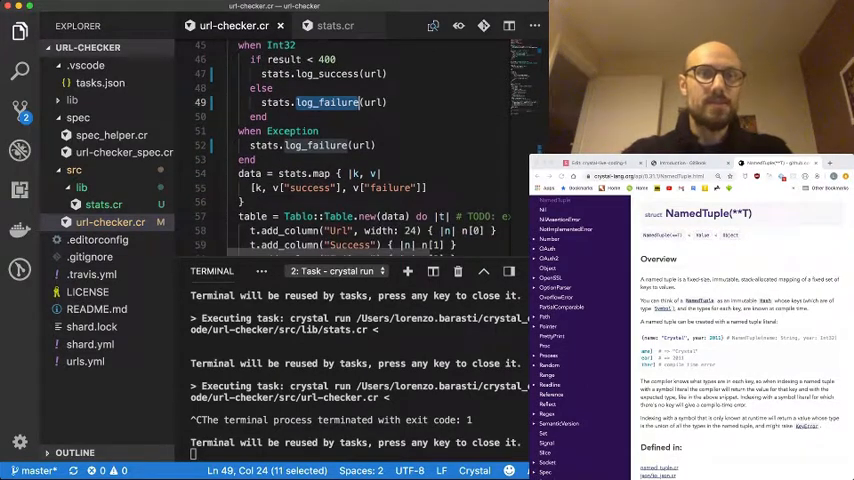
{"action": "left_click", "coordinate": [248, 160]}
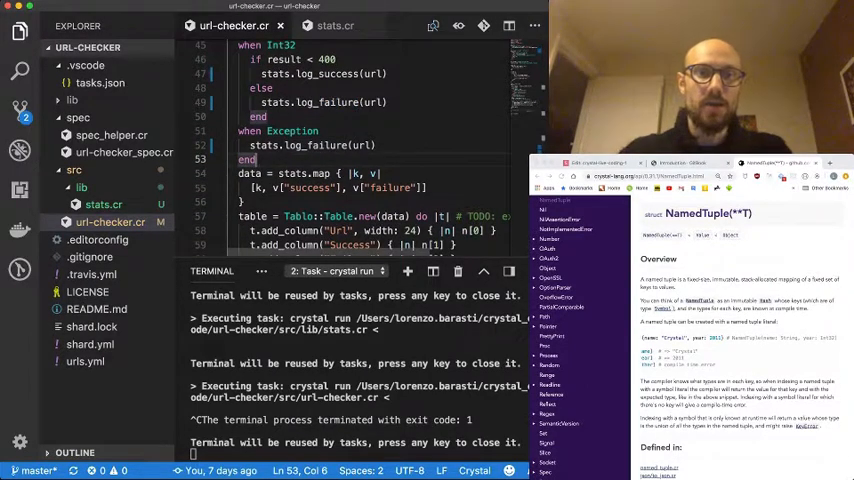
{"action": "type", "text": "puts"}
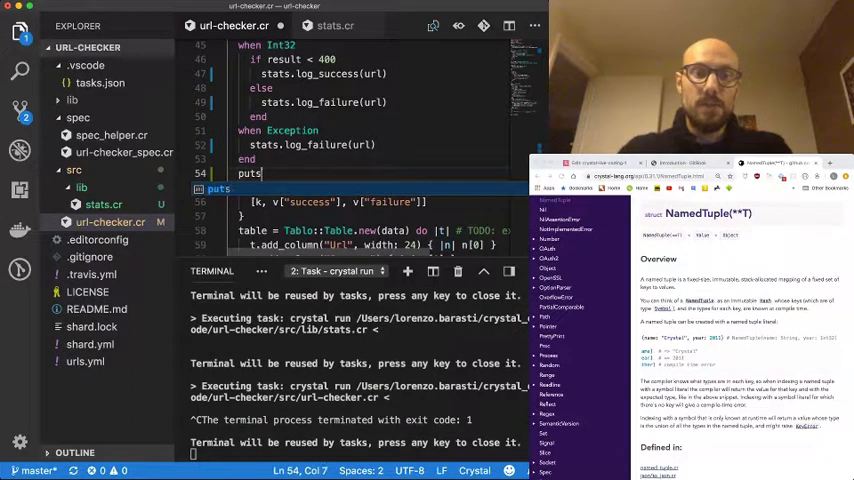
{"action": "type", "text": "klogge\""}
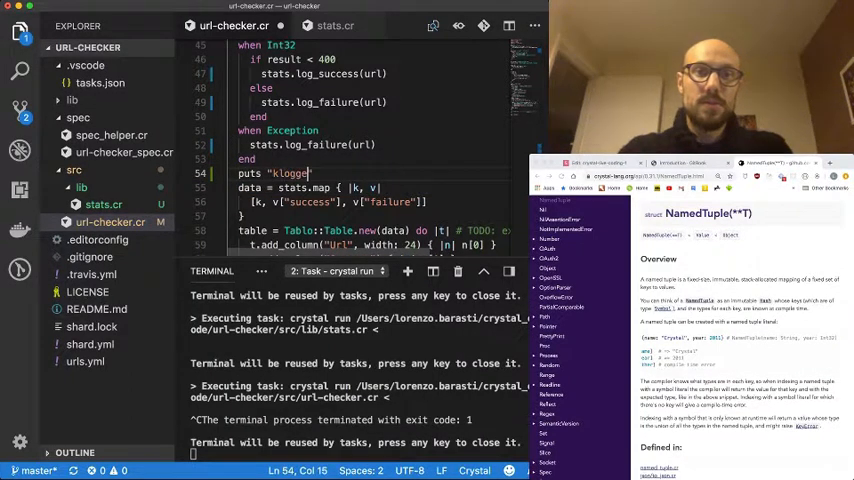
{"action": "key", "text": "Backspace"}
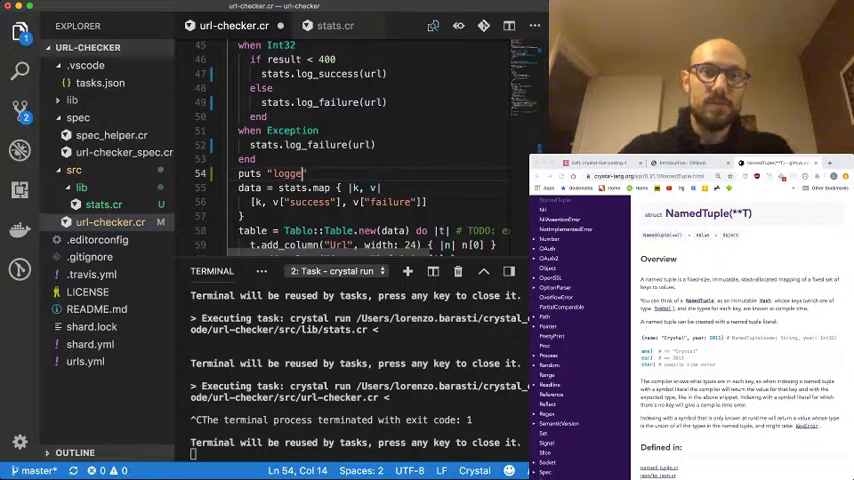
{"action": "type", "text": "d"}
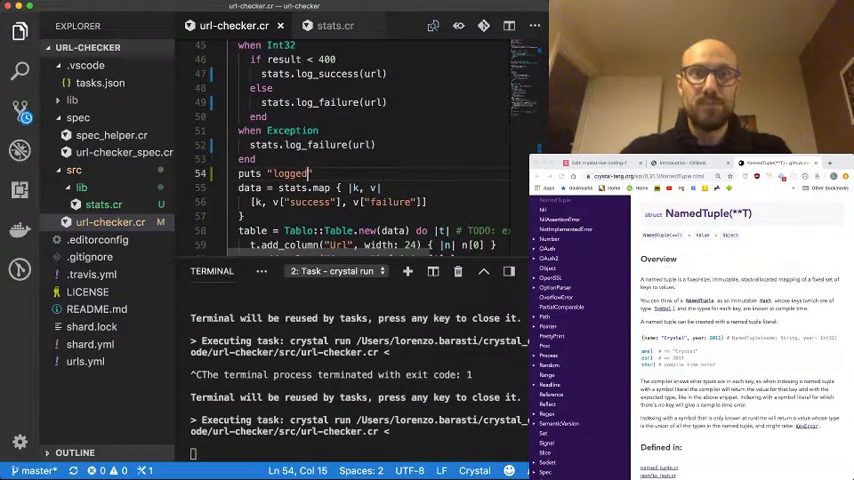
{"action": "scroll", "scroll_direction": "up", "scroll_amount": 3}
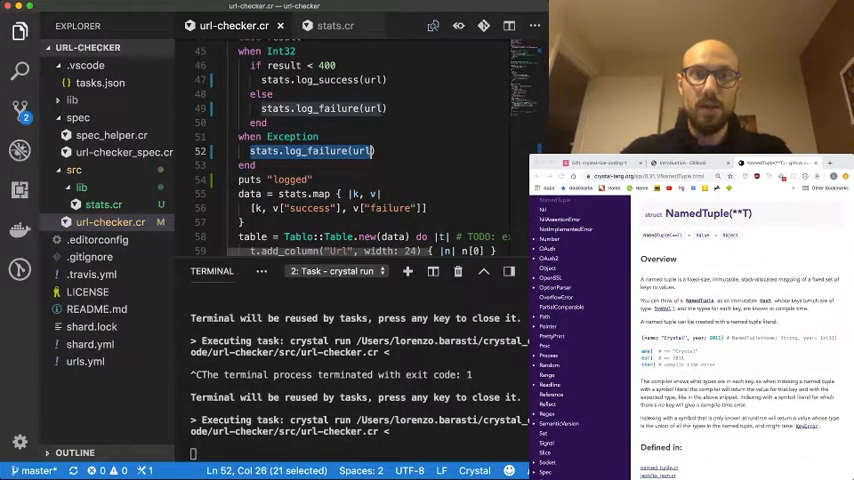
{"action": "scroll", "scroll_direction": "down", "scroll_amount": 3}
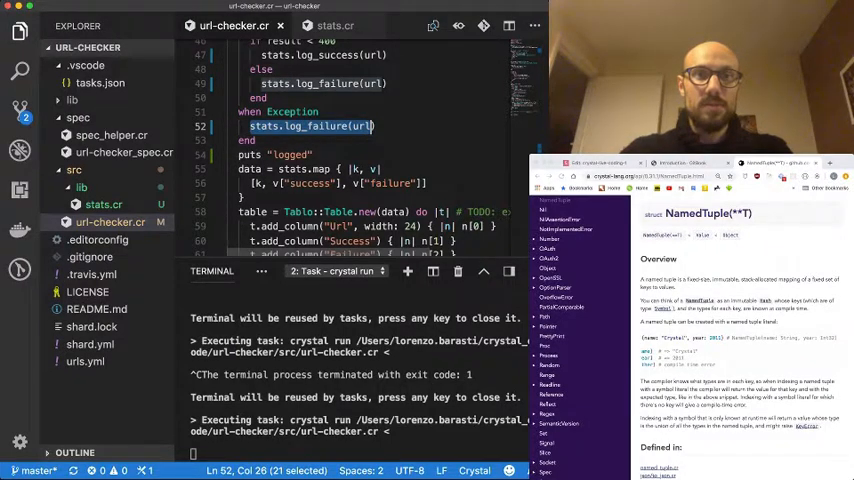
{"action": "scroll", "scroll_direction": "up", "scroll_amount": 3}
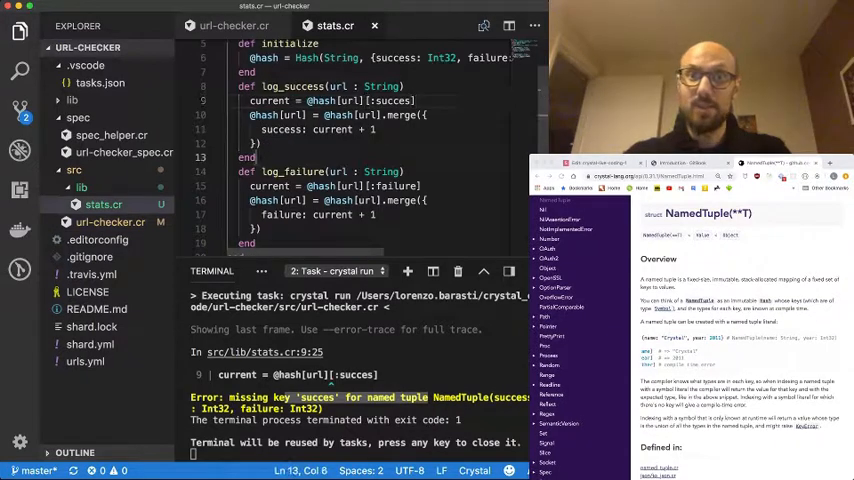
Go to the log_success line in stats.cr named by the missing 'succes' key error.
{"action": "double_click", "coordinate": [396, 100]}
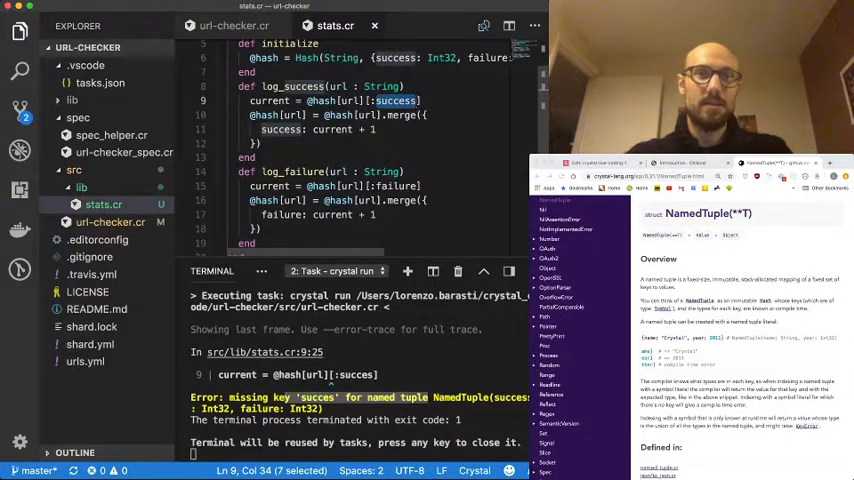
{"action": "scroll", "scroll_direction": "up", "scroll_amount": 3}
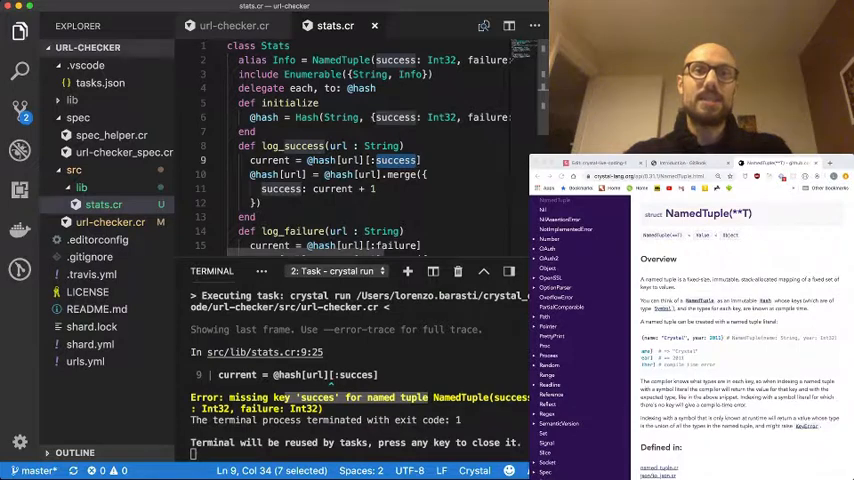
Review the Stats header, delegated each and log methods, then highlight the log_failure call in url-checker.cr.
{"action": "double_click", "coordinate": [284, 60]}
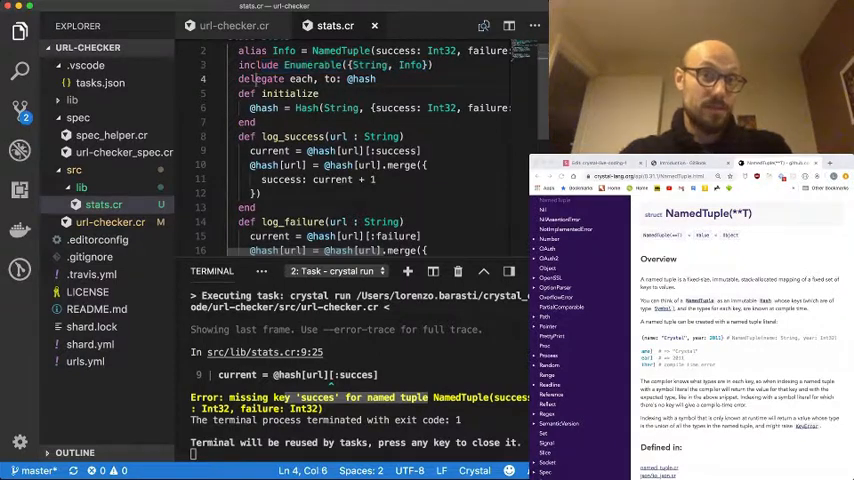
{"action": "double_click", "coordinate": [260, 78]}
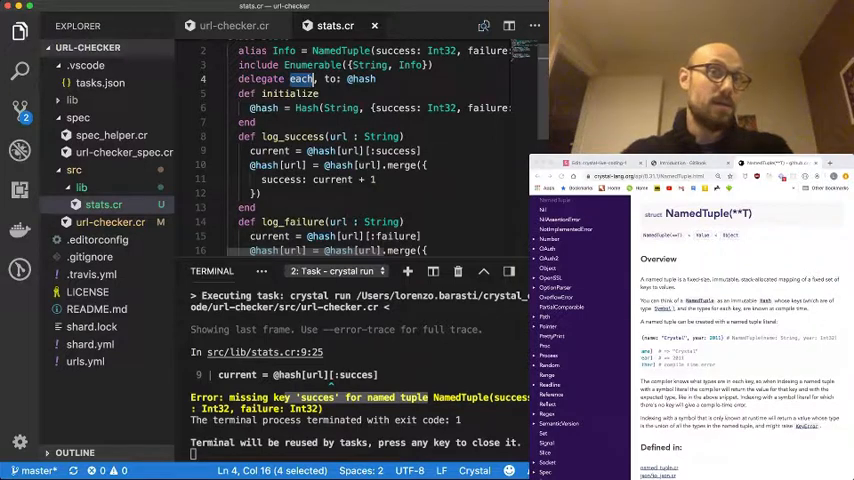
{"action": "double_click", "coordinate": [360, 80]}
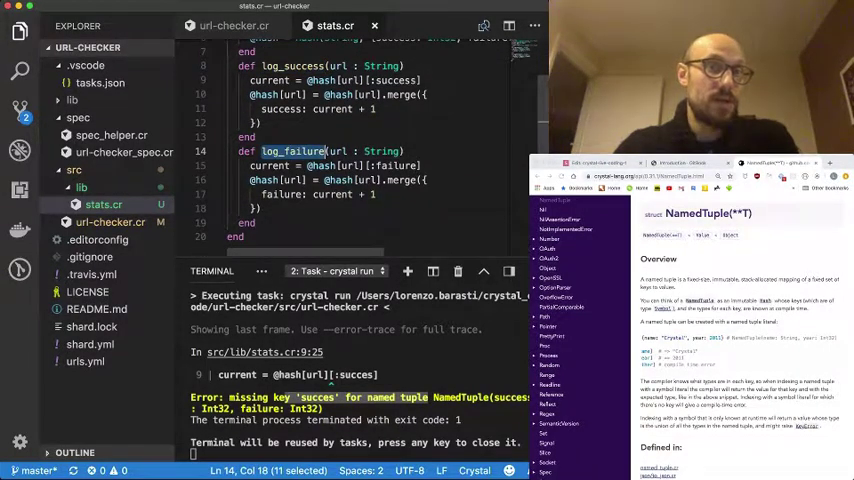
{"action": "scroll", "scroll_direction": "up", "scroll_amount": 3}
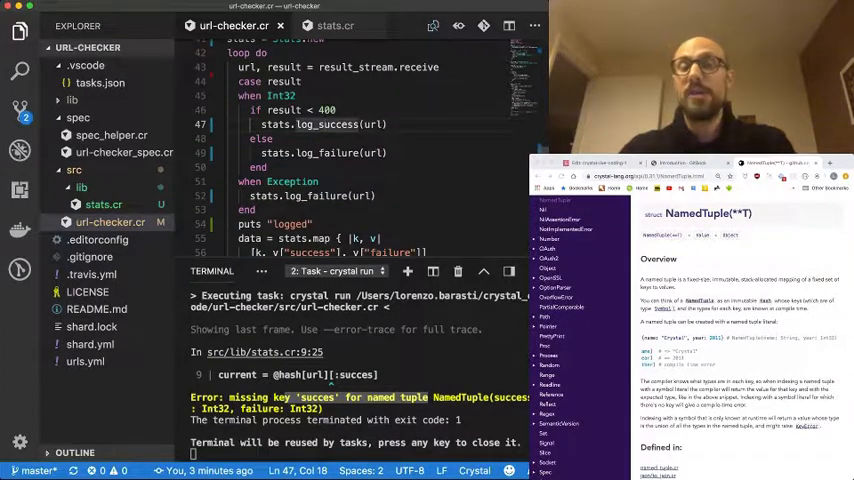
{"action": "double_click", "coordinate": [328, 152]}
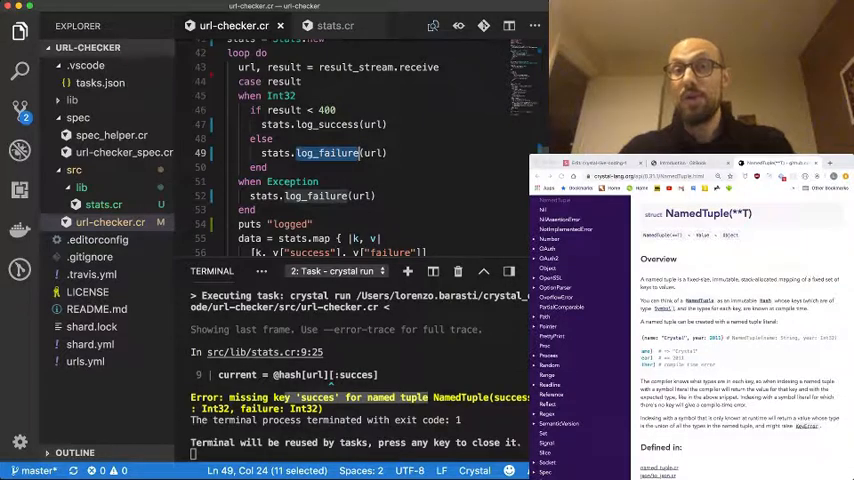